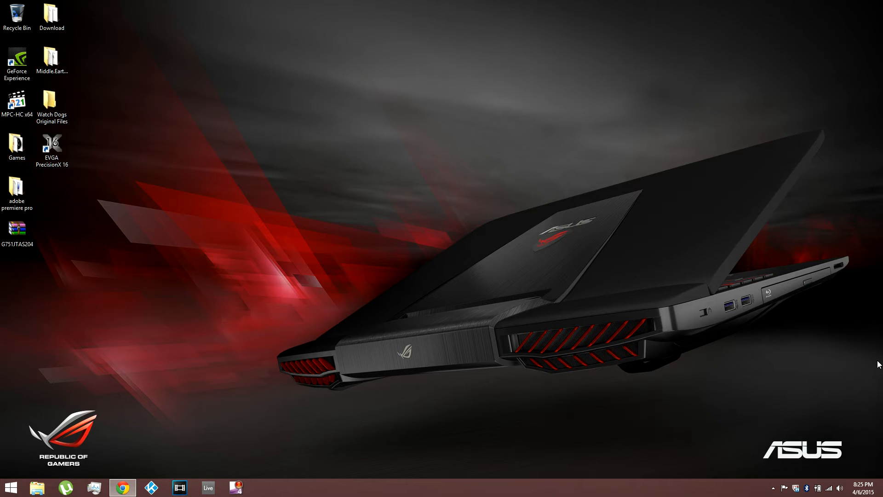
mouse_move(459, 247)
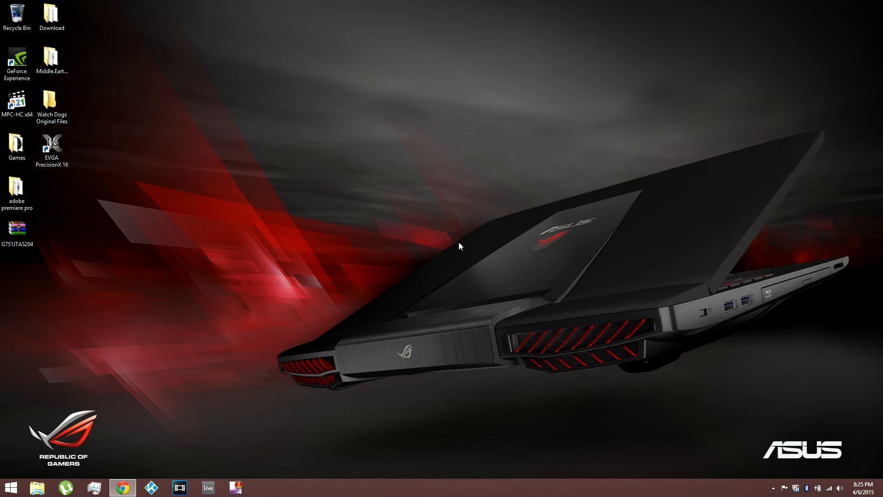
mouse_move(484, 389)
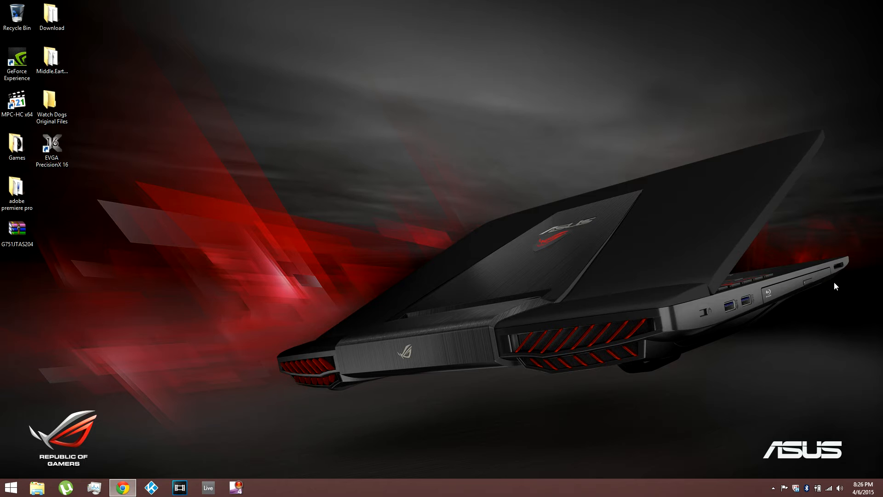
mouse_move(329, 399)
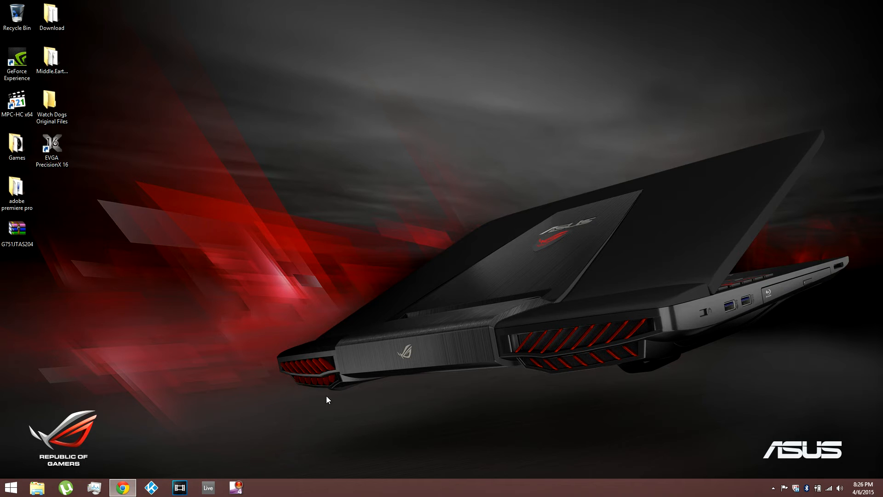
mouse_move(236, 433)
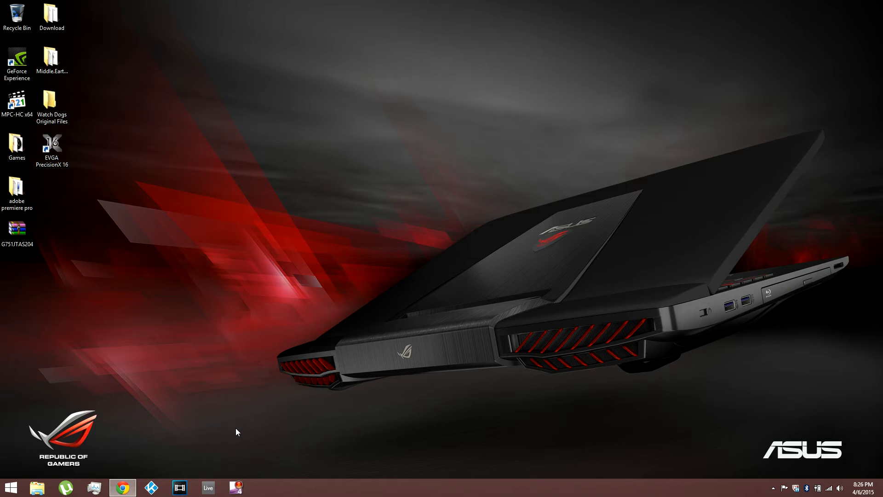
mouse_move(304, 394)
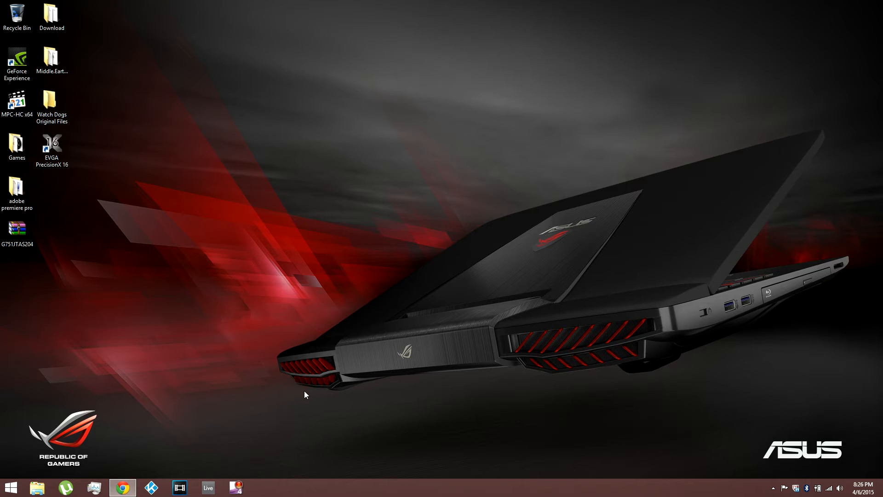
mouse_move(318, 390)
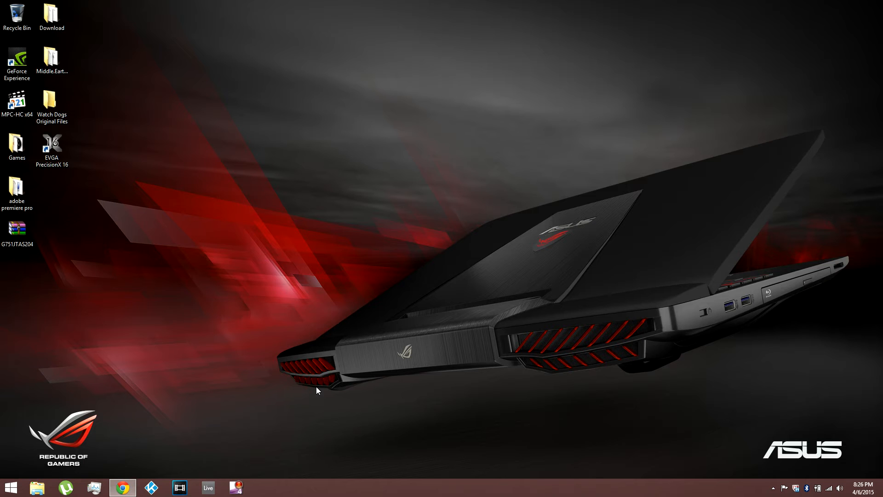
mouse_move(291, 421)
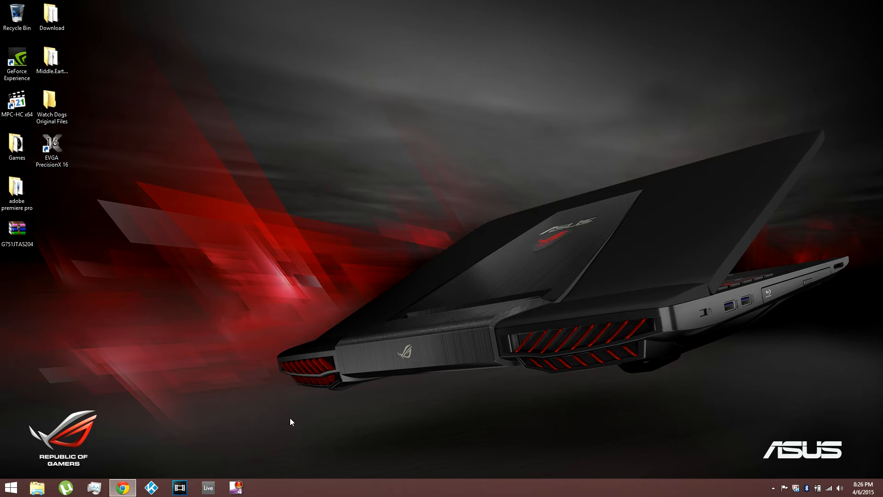
mouse_move(154, 466)
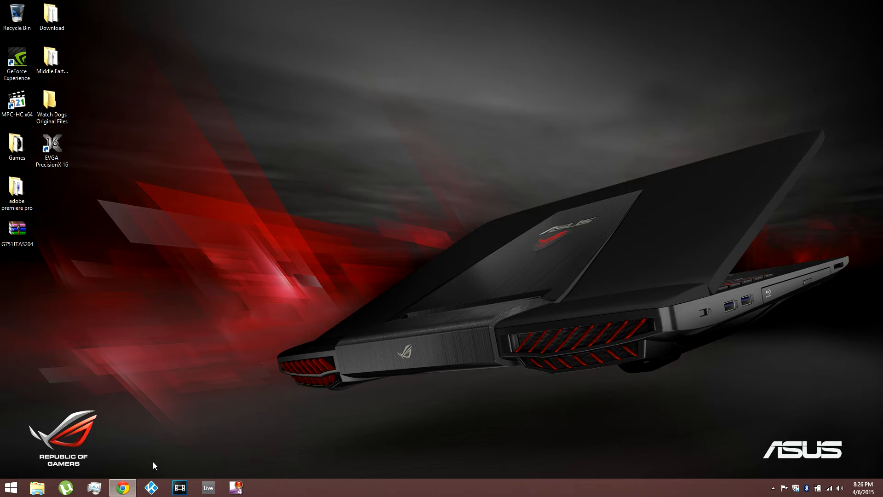
mouse_move(204, 444)
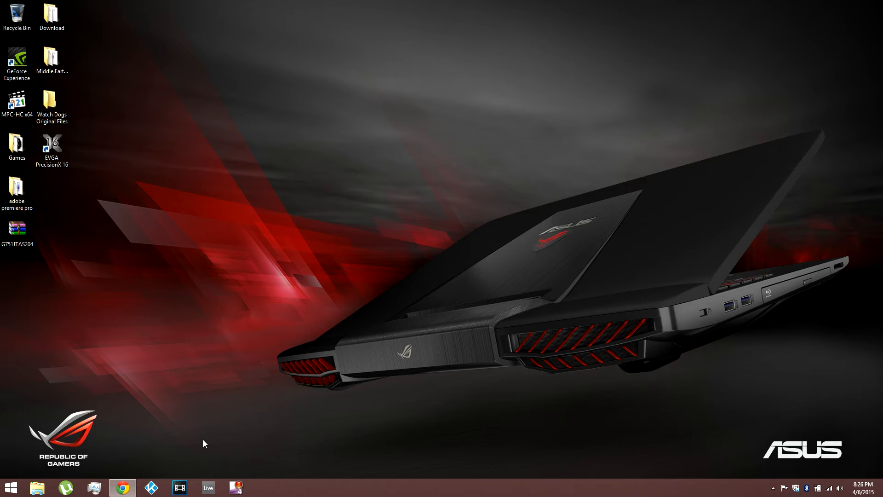
mouse_move(127, 437)
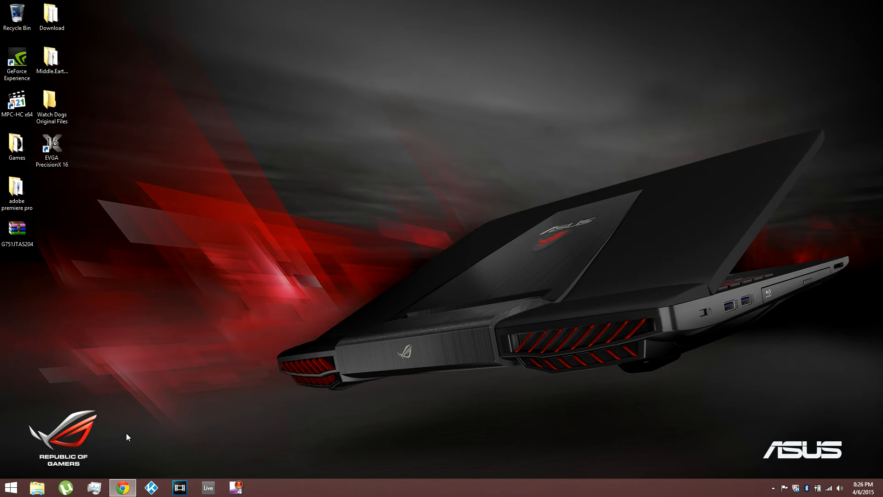
mouse_move(96, 270)
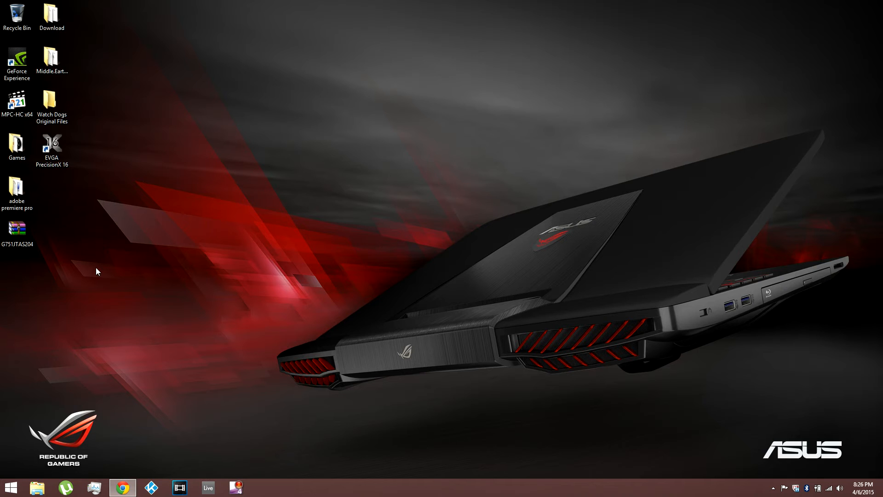
mouse_move(79, 265)
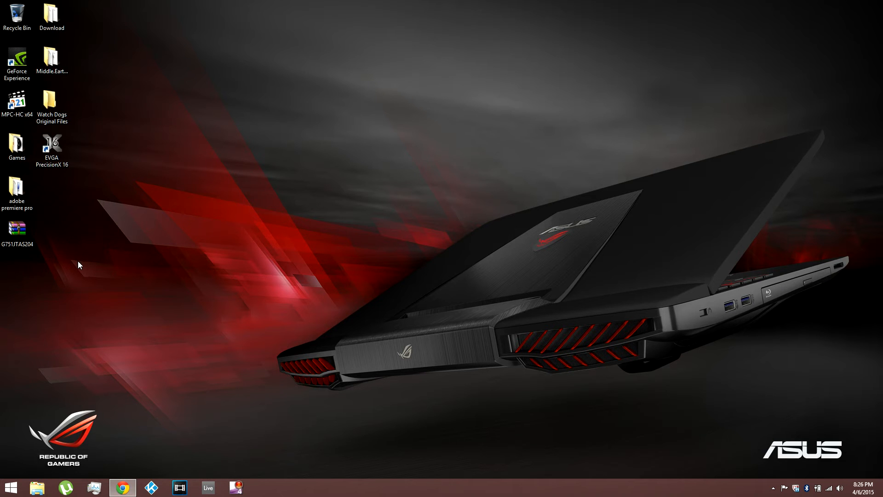
mouse_move(51, 246)
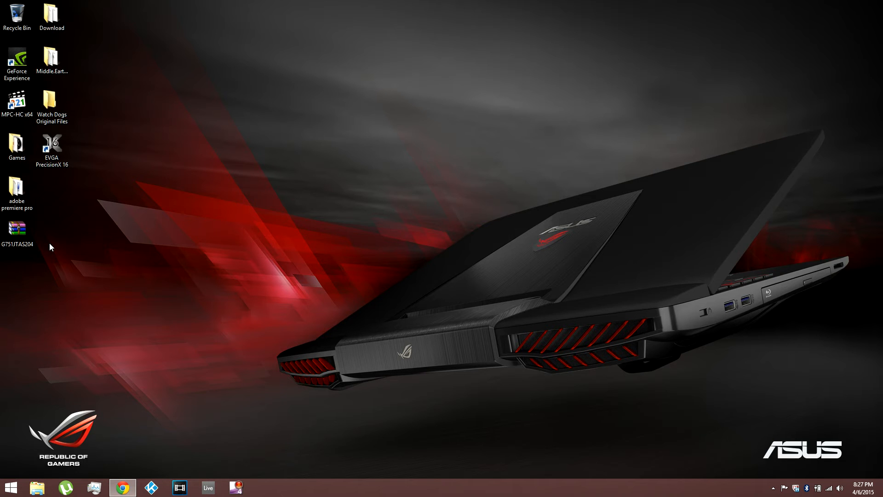
- Select and deselect the G751JTAS204 archive on the desktop
left_click(17, 229)
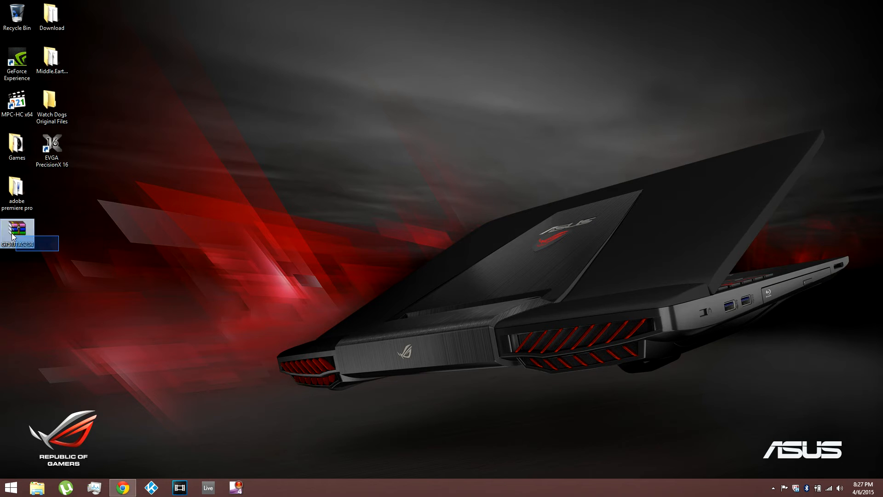
left_click(105, 256)
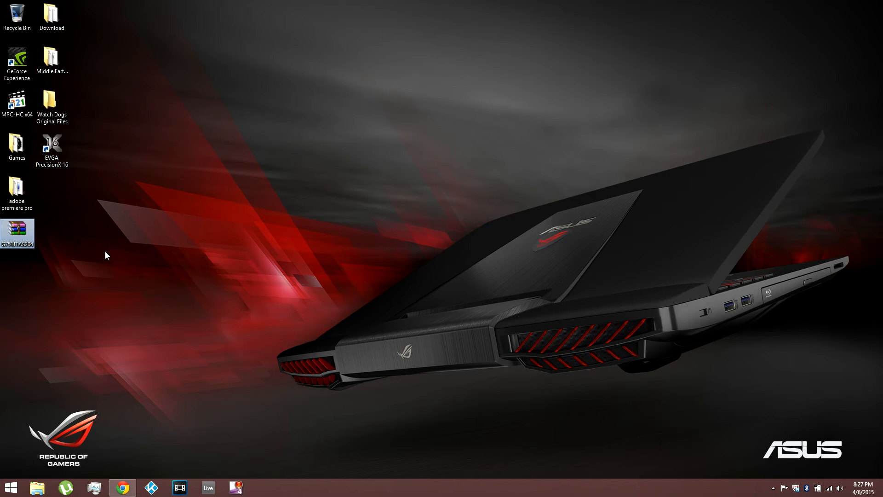
mouse_move(175, 285)
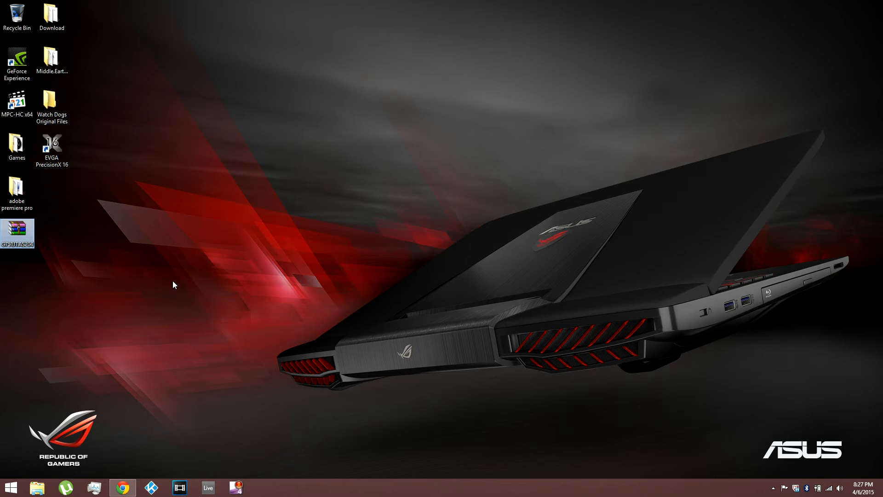
mouse_move(52, 249)
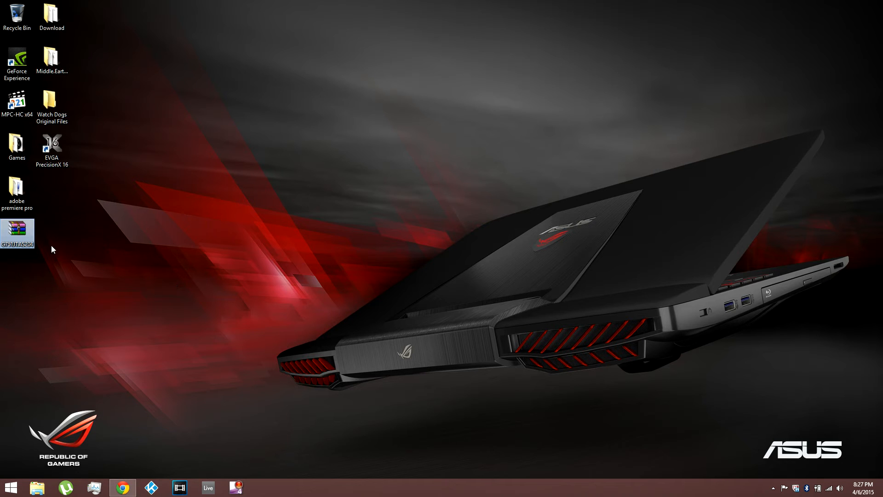
mouse_move(77, 270)
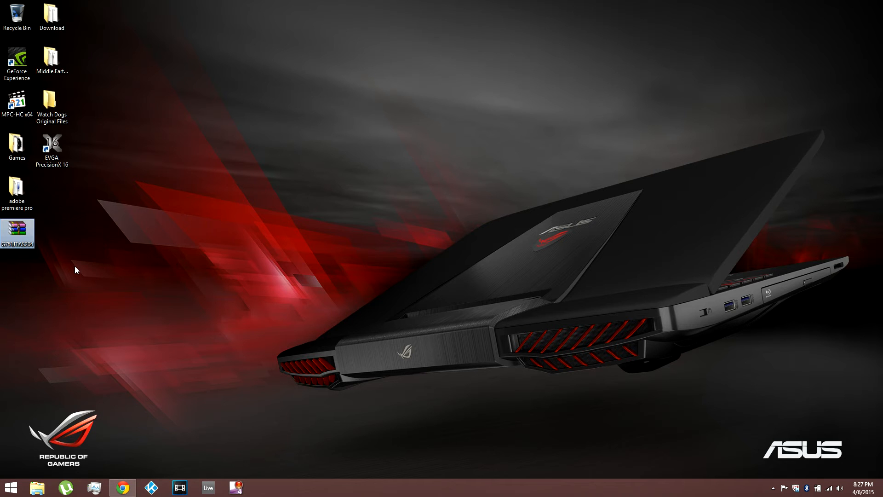
mouse_move(67, 252)
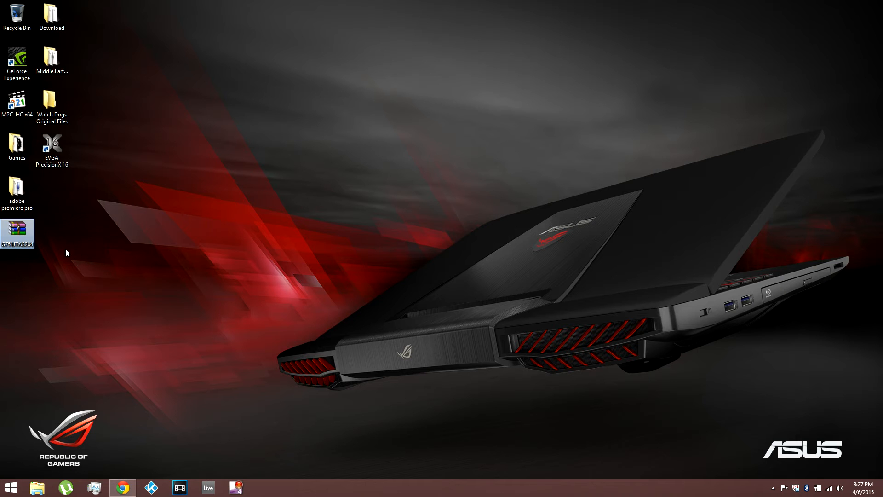
left_click(51, 243)
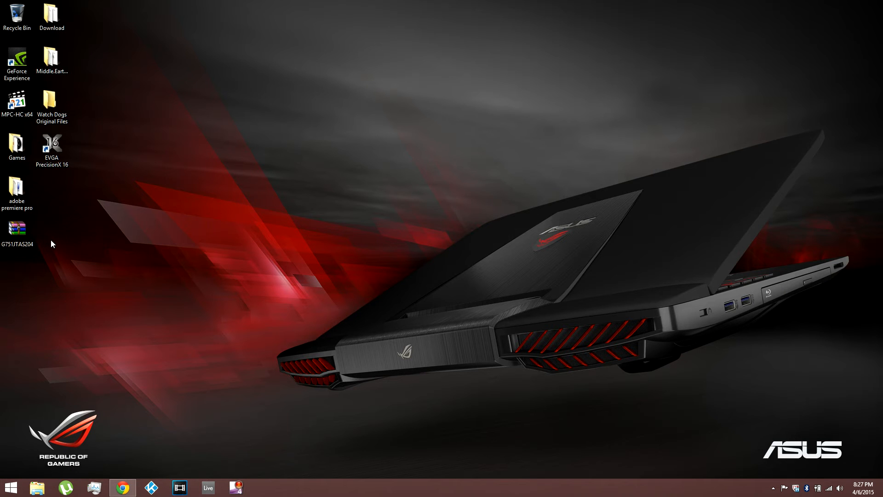
left_click(16, 228)
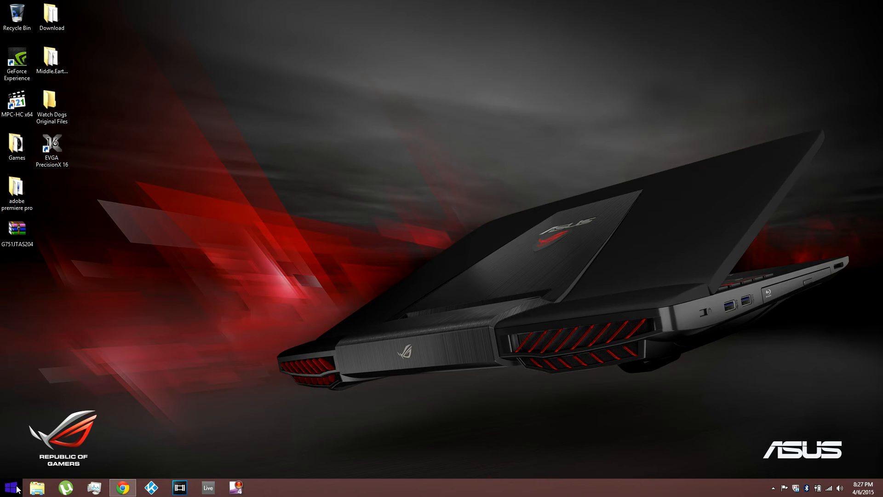
- Launch Command Prompt as administrator via Start search for 'cmd' and reposition its window
left_click(9, 489)
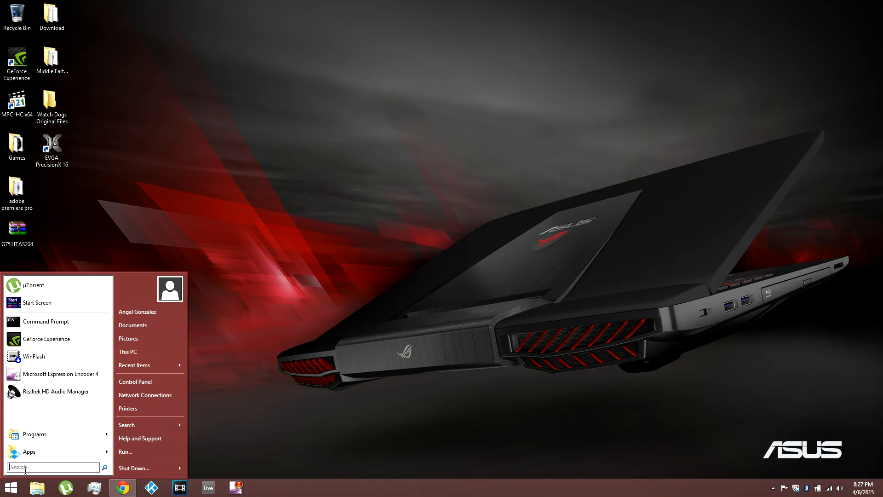
type("cmd")
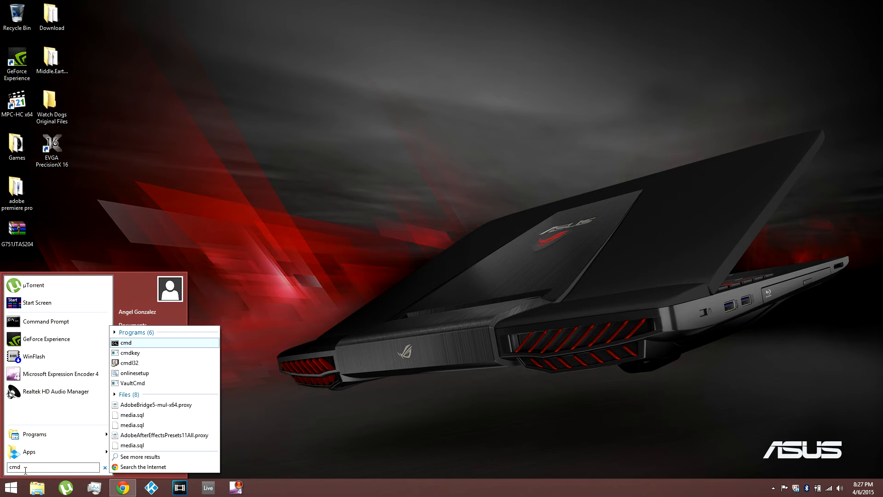
right_click(125, 342)
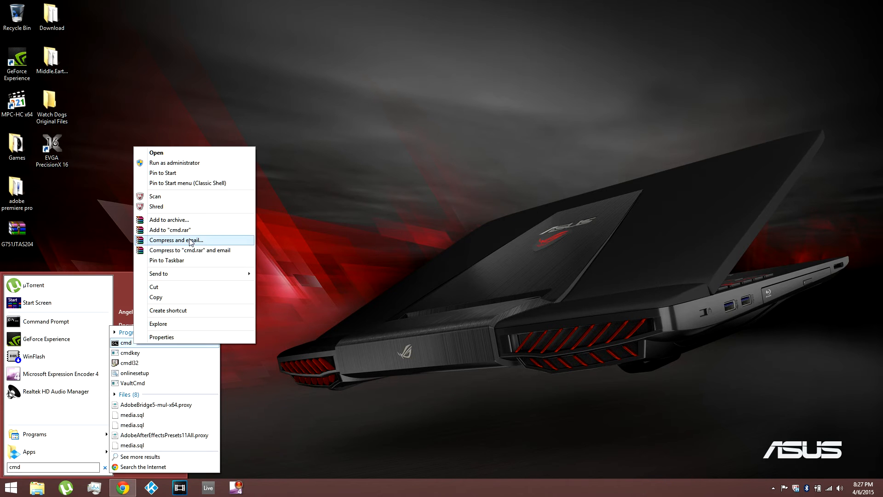
mouse_move(179, 166)
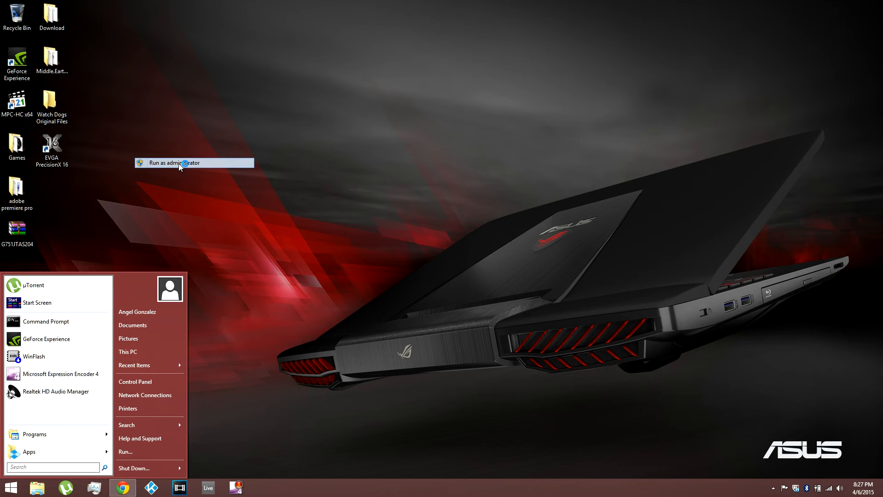
left_click(180, 163)
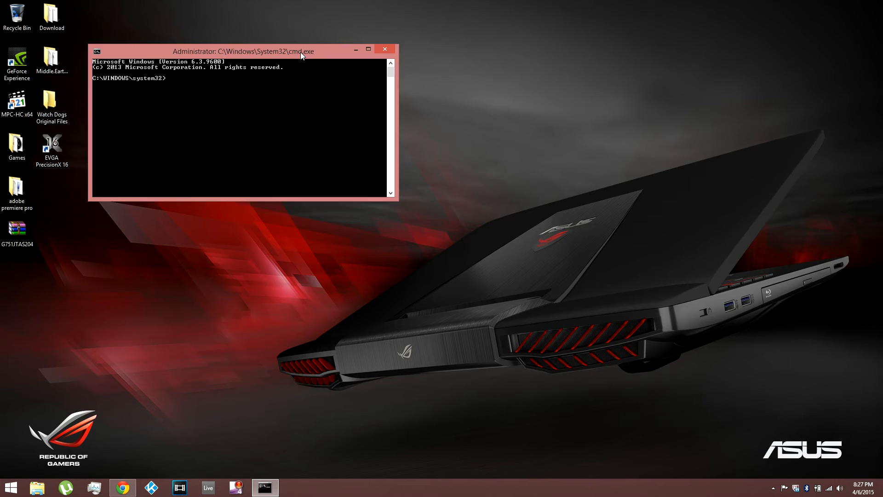
left_click_drag(242, 50, 316, 55)
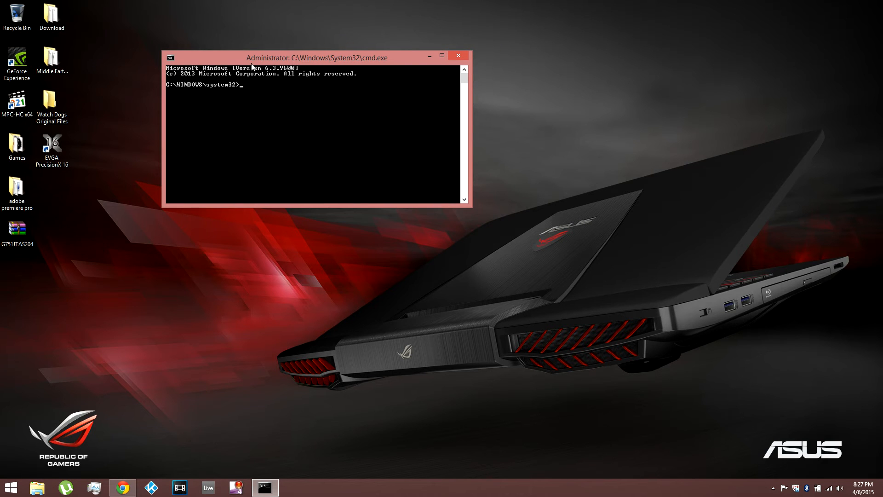
left_click(16, 230)
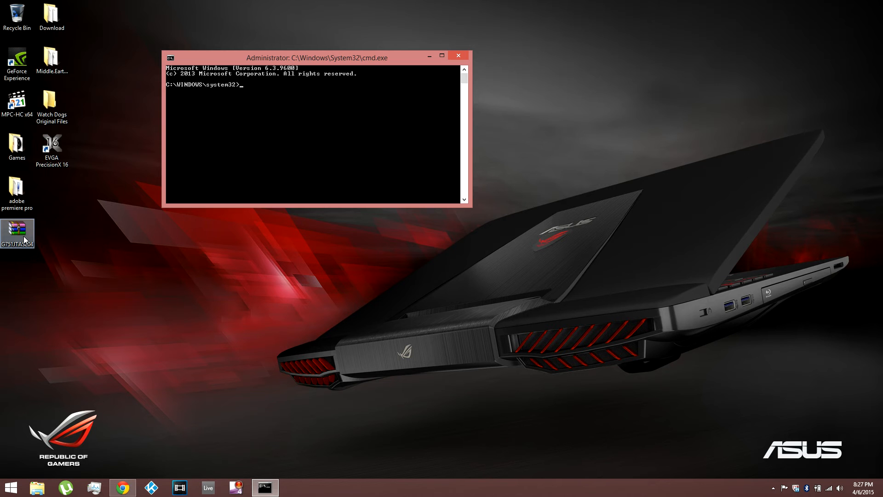
- Extract G751JTAS.204 from the G751JTAS204 archive onto the desktop and close WinRAR
double_click(16, 229)
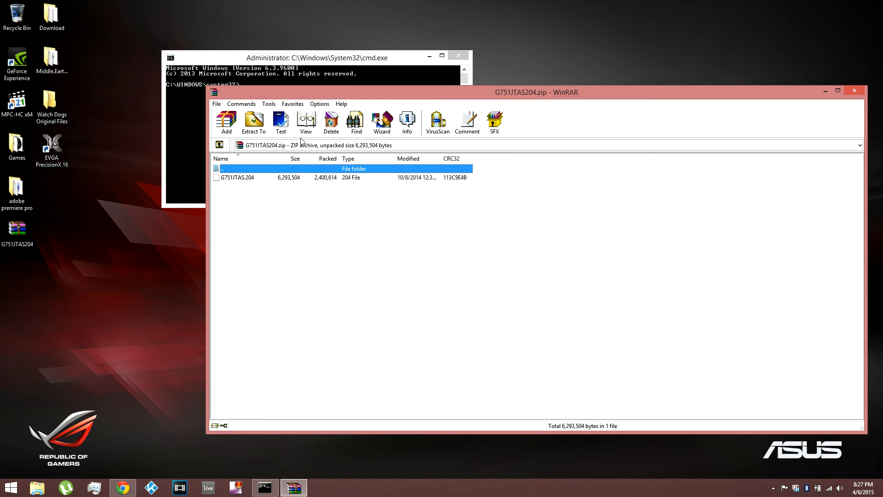
left_click_drag(536, 92, 590, 109)
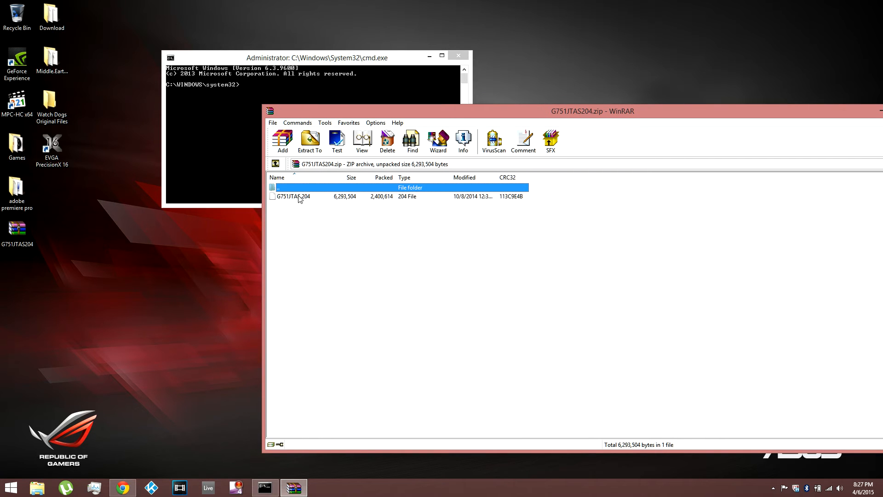
left_click(300, 196)
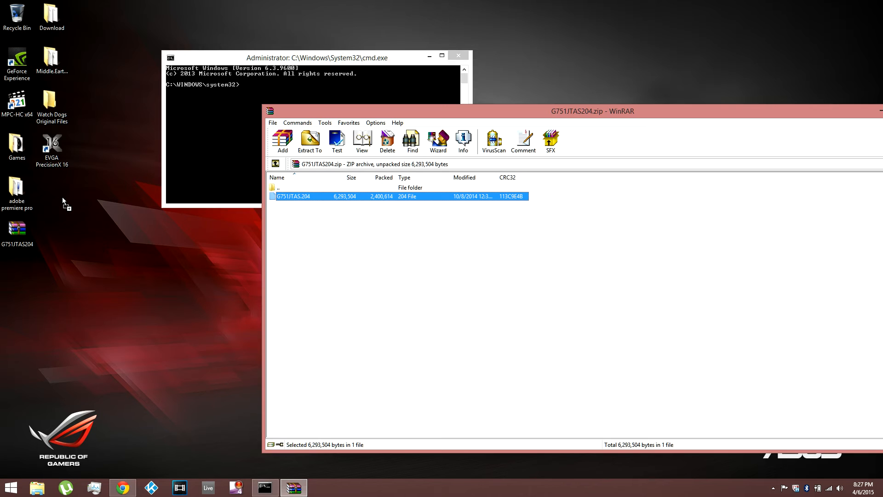
mouse_move(58, 195)
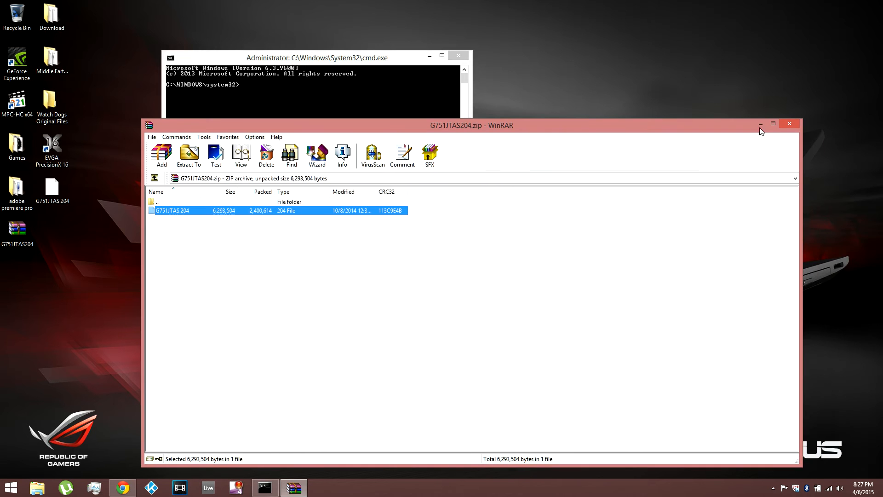
left_click(789, 123)
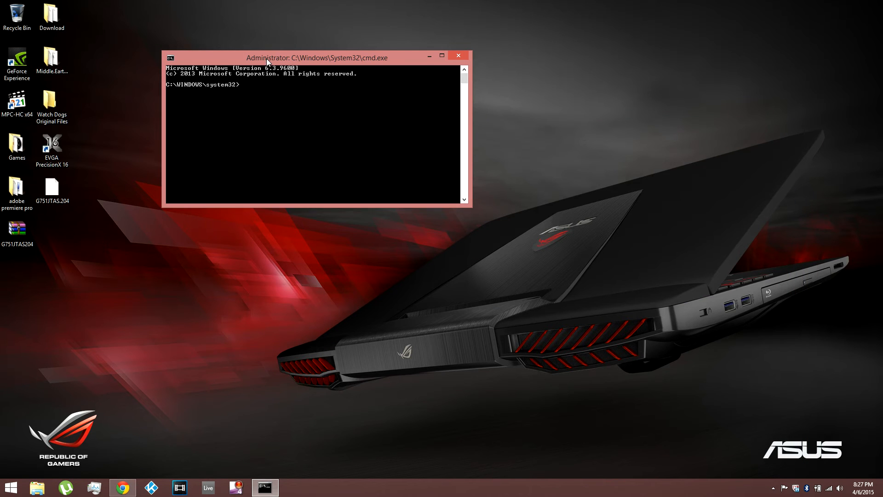
- Browse File Explorer to C:\Program Files (x86)\ASUS\WinFlash, listing its six files
left_click_drag(313, 56, 254, 71)
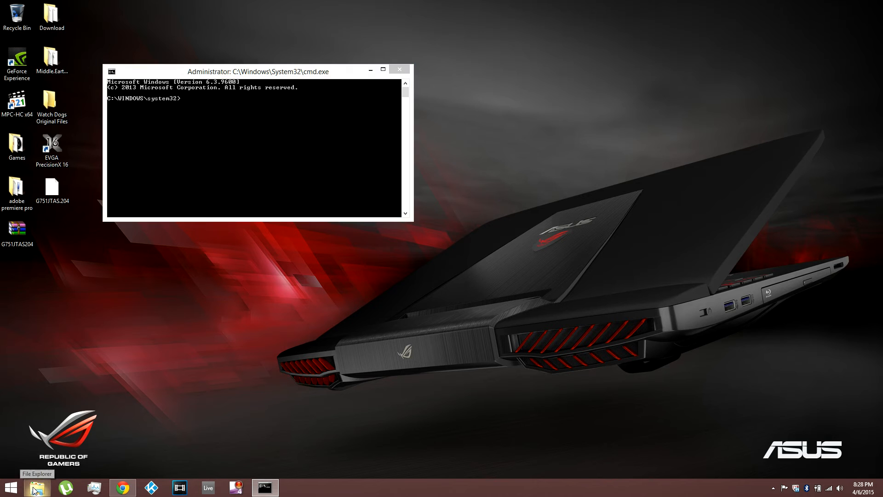
left_click(35, 487)
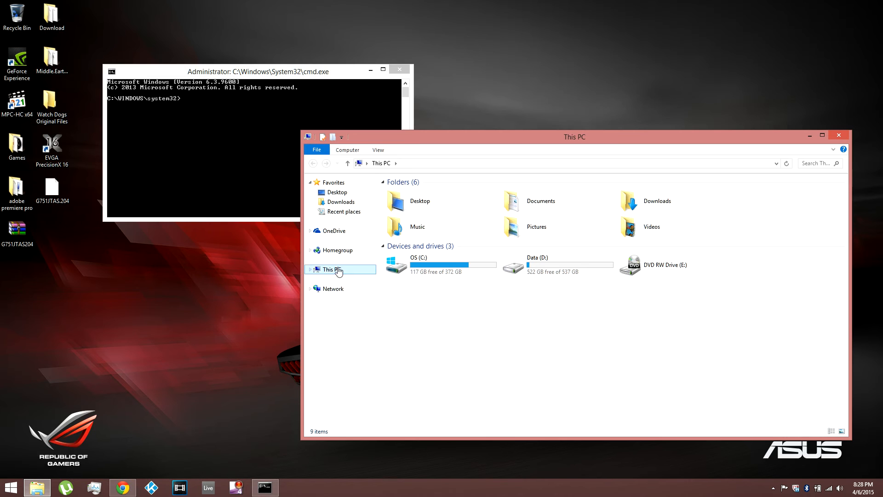
double_click(396, 265)
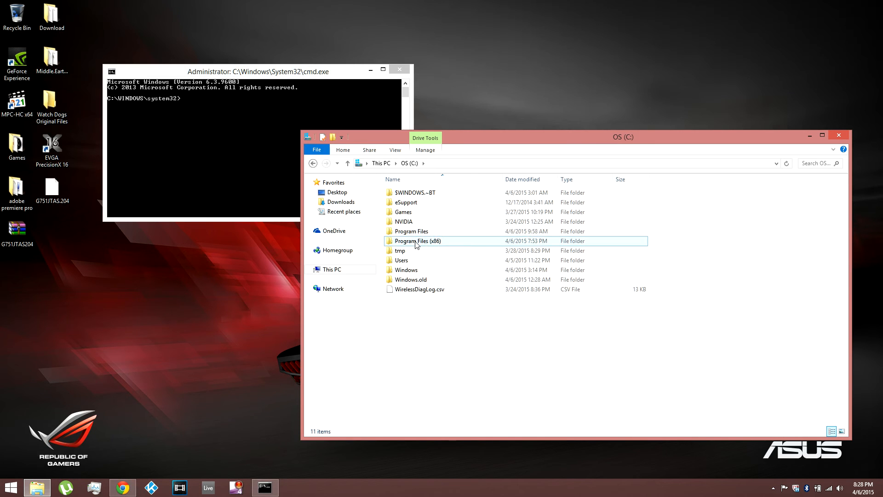
double_click(414, 241)
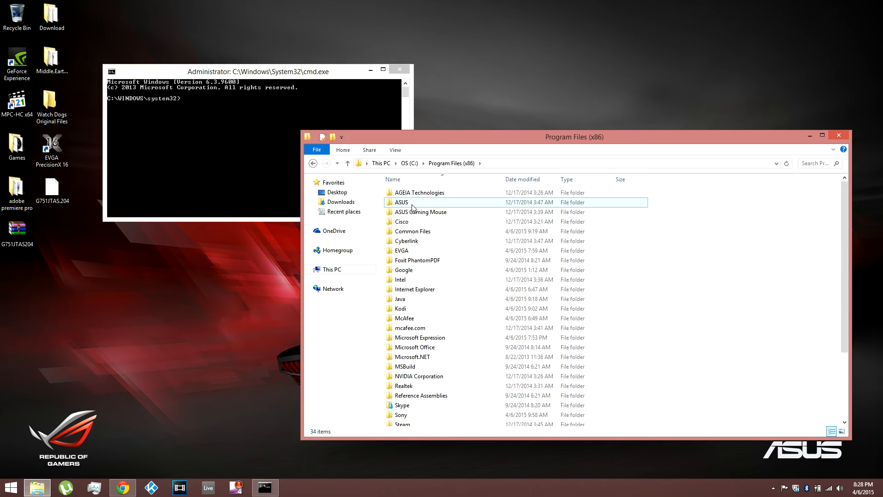
double_click(401, 202)
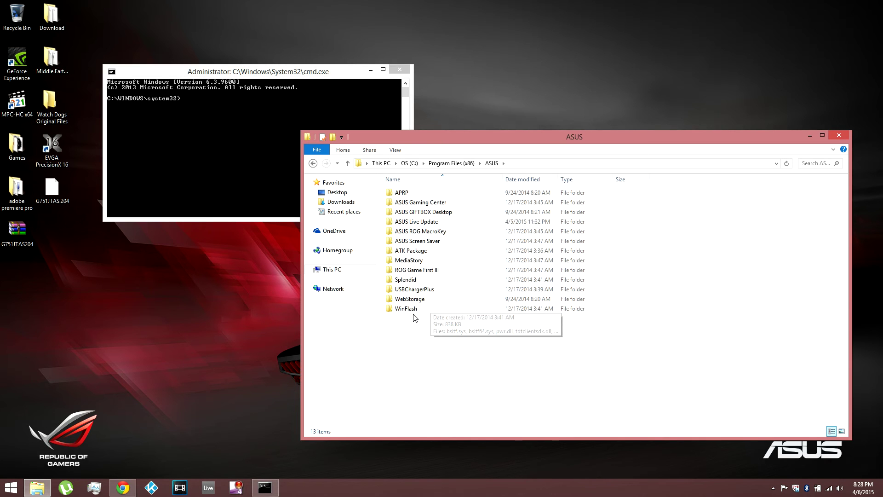
double_click(405, 308)
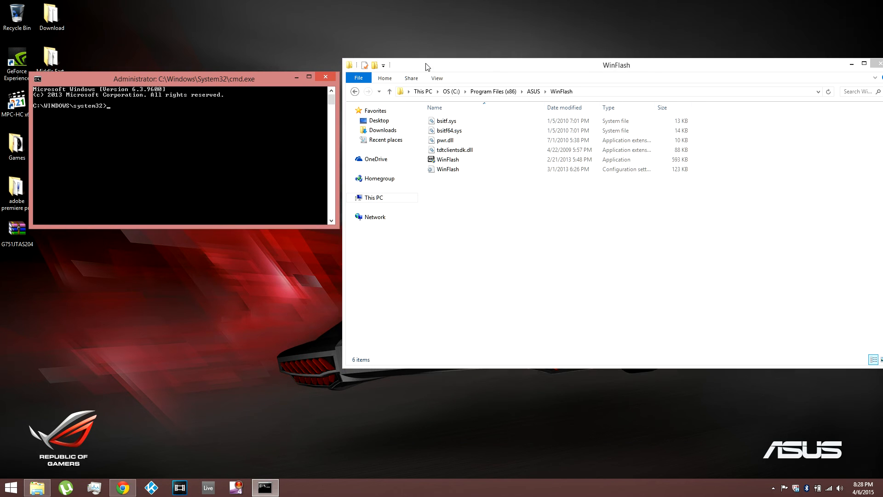
left_click(441, 158)
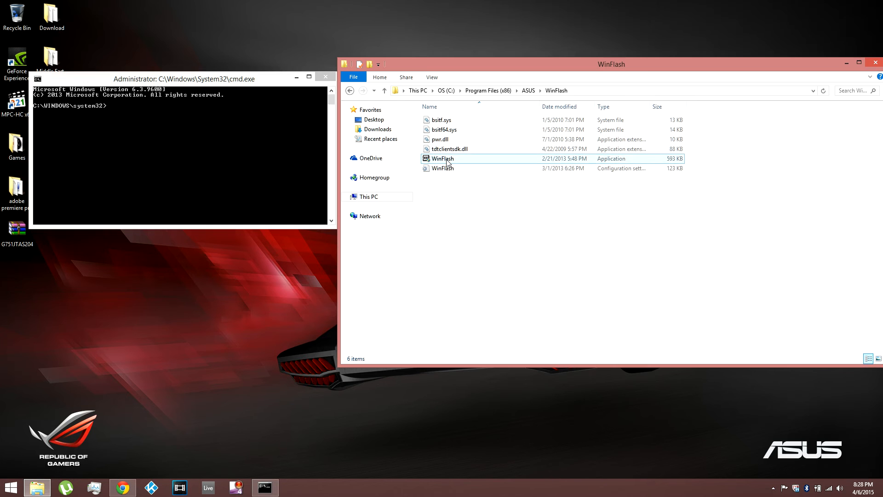
left_click(442, 158)
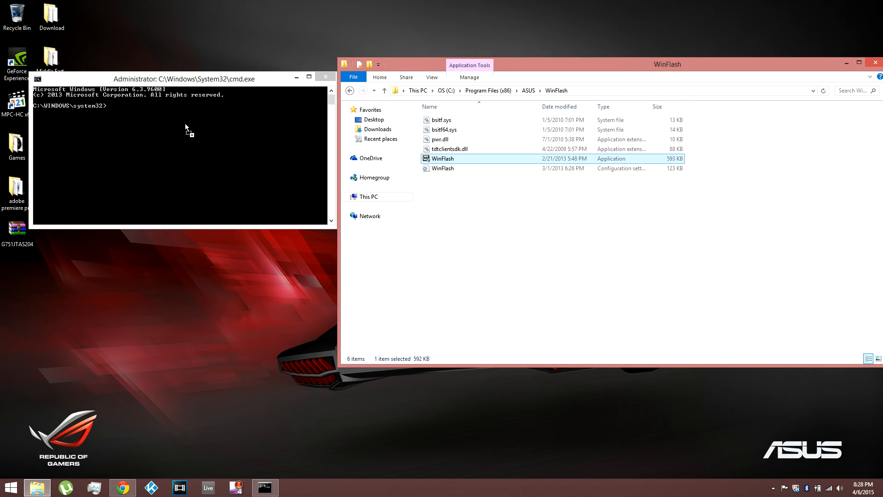
mouse_move(117, 111)
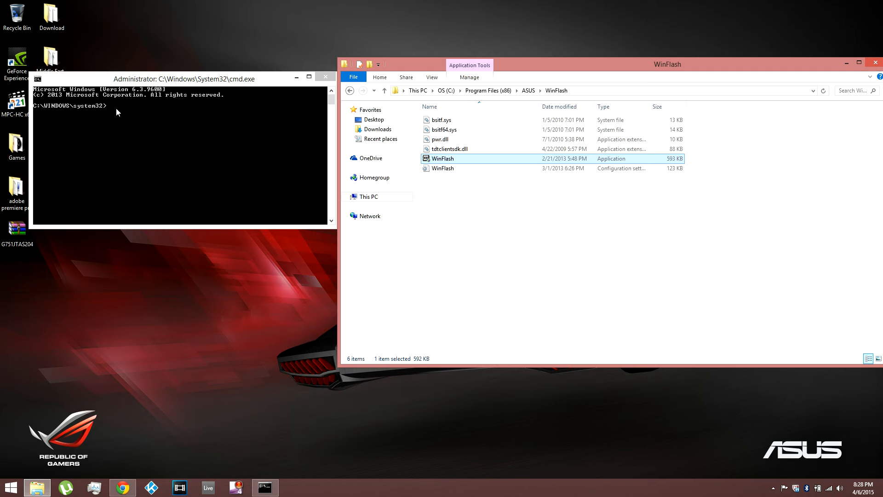
mouse_move(197, 89)
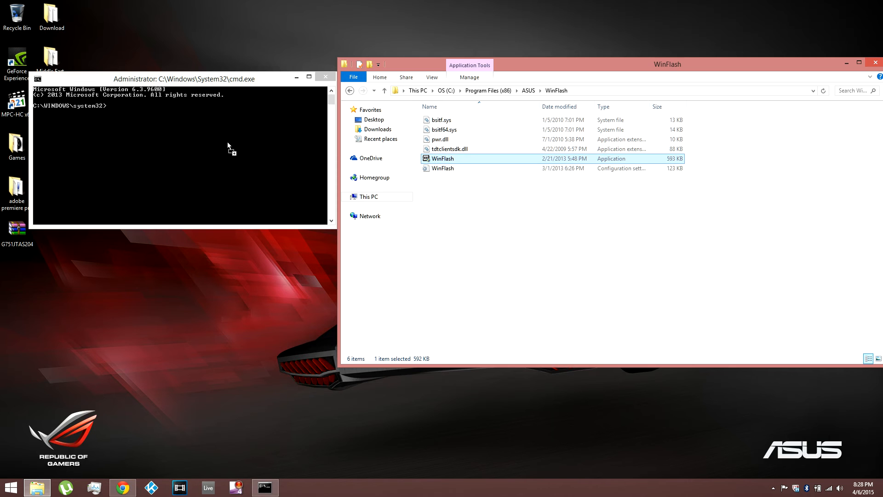
mouse_move(416, 146)
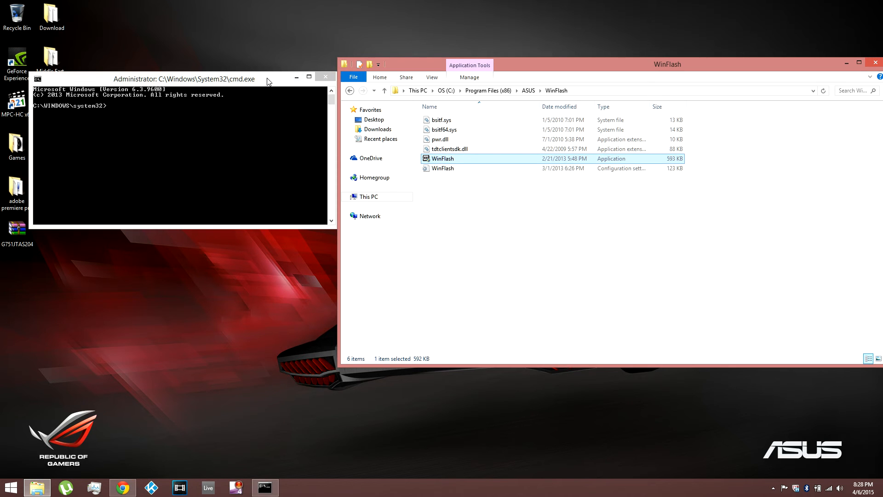
left_click(174, 78)
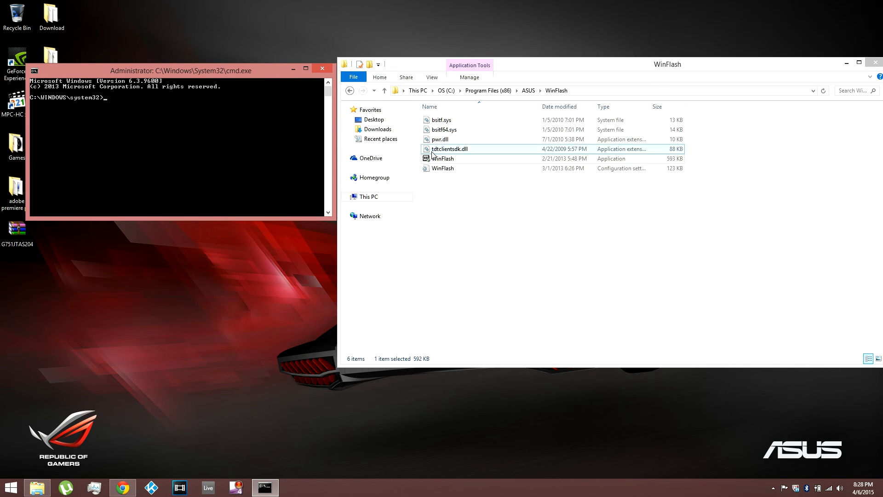
left_click(441, 158)
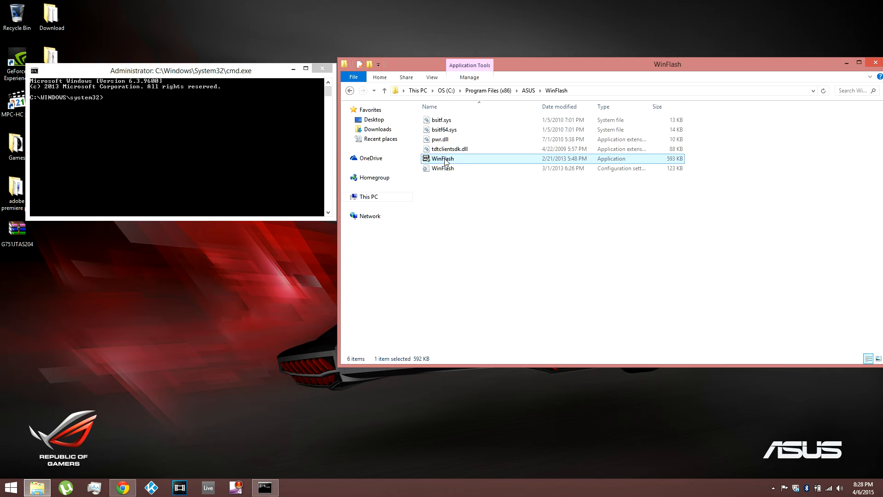
mouse_move(446, 160)
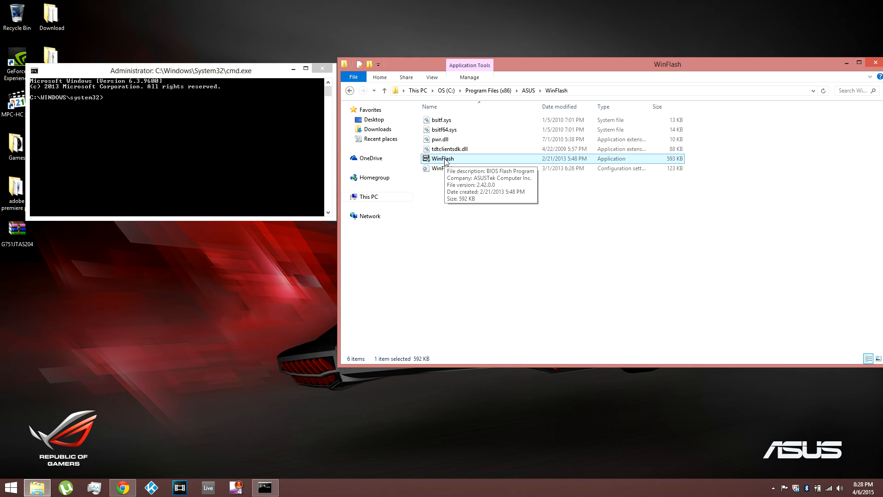
- Copy WinFlash.exe's full quoted path and paste it at the administrator prompt
right_click(442, 158)
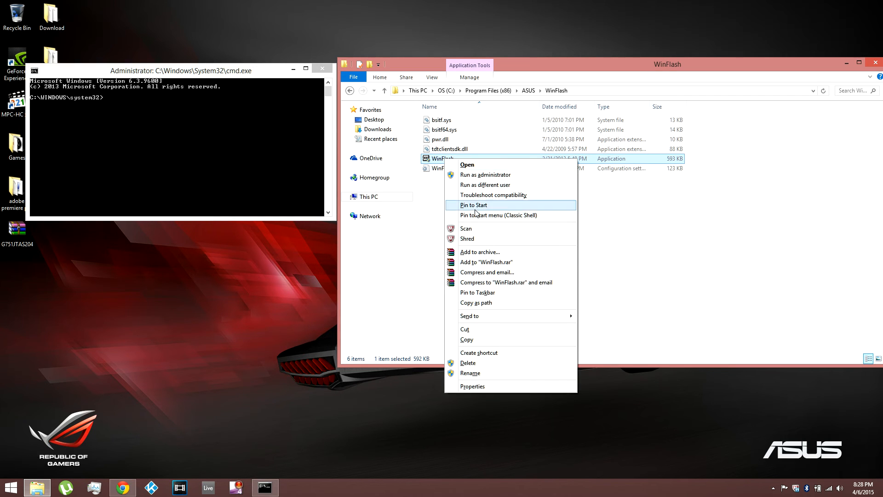
mouse_move(491, 307)
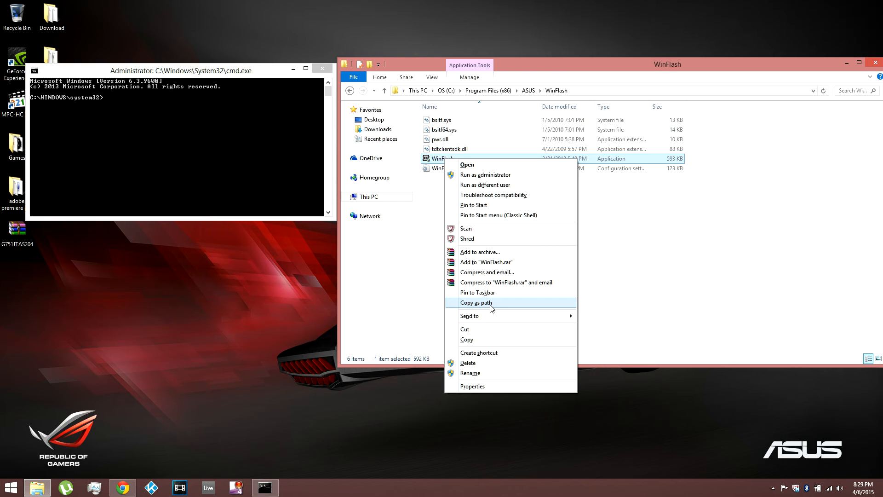
left_click(475, 302)
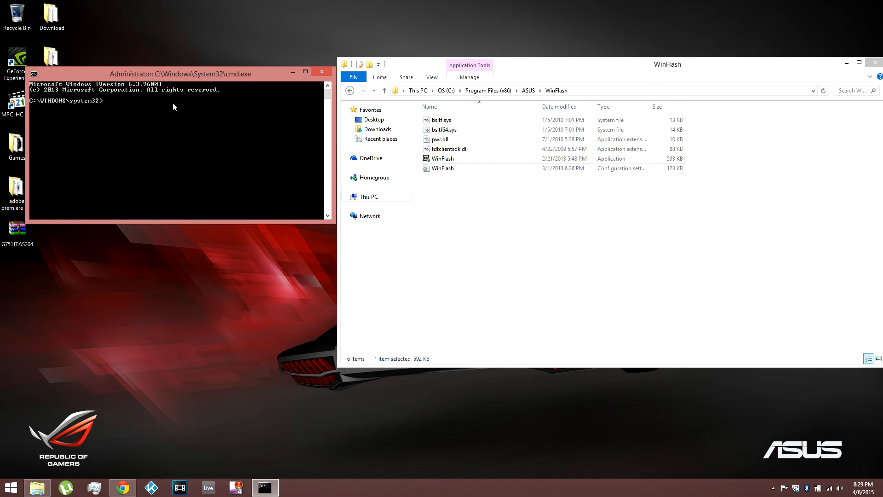
mouse_move(116, 105)
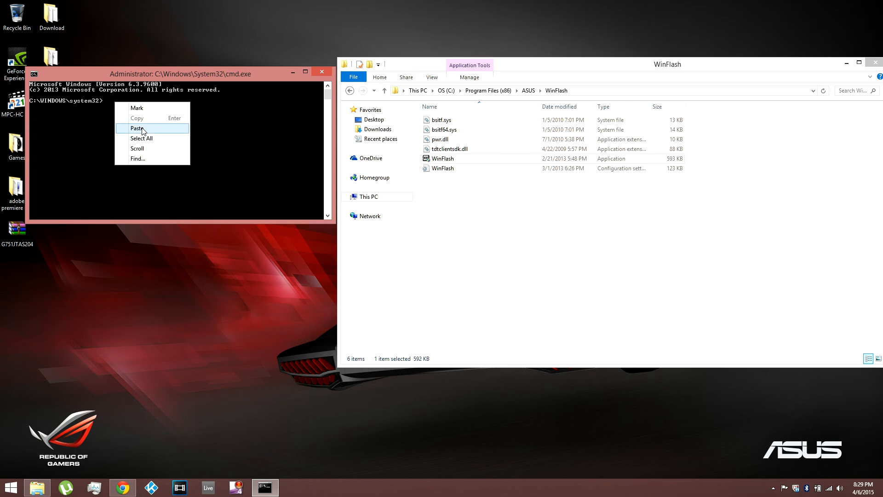
left_click(137, 128)
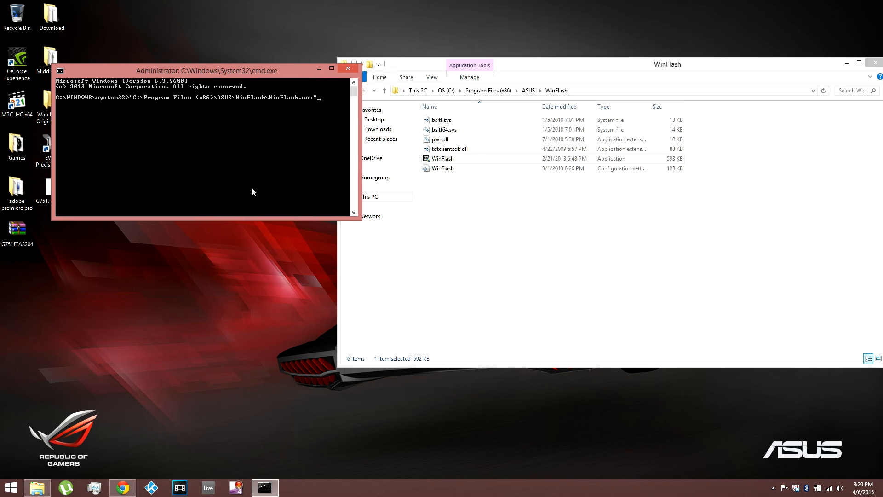
mouse_move(296, 216)
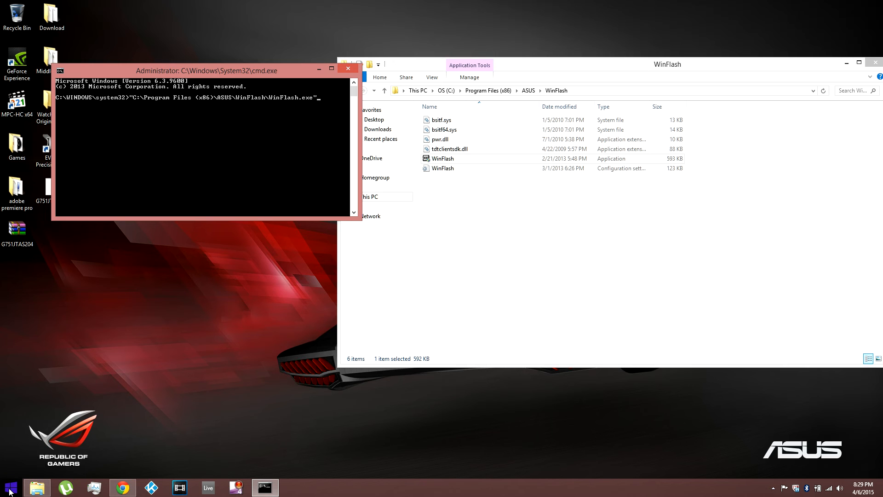
- Launch WinFlash from Start, acknowledge the risk warning and load G751JTAS.204 from the desktop
left_click(9, 483)
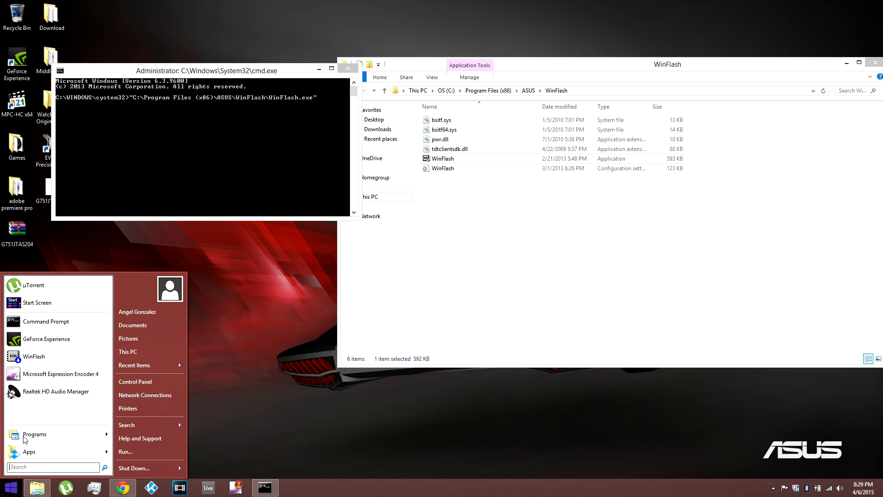
left_click(33, 355)
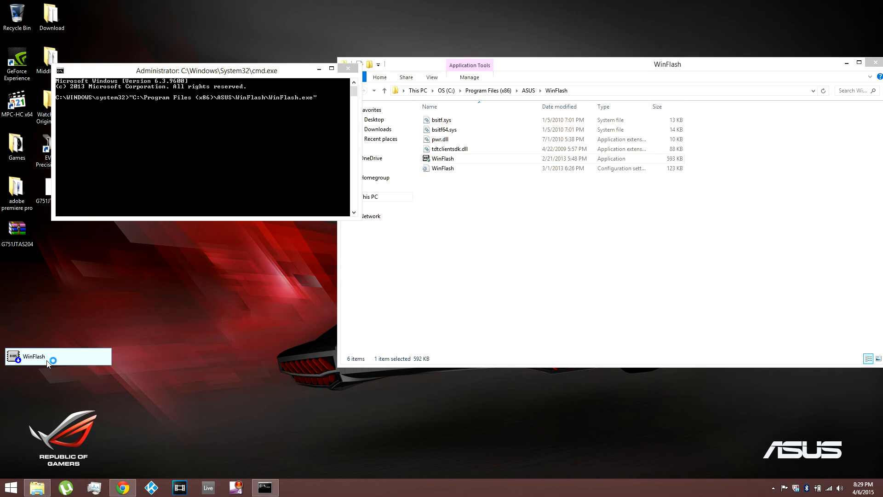
left_click(34, 356)
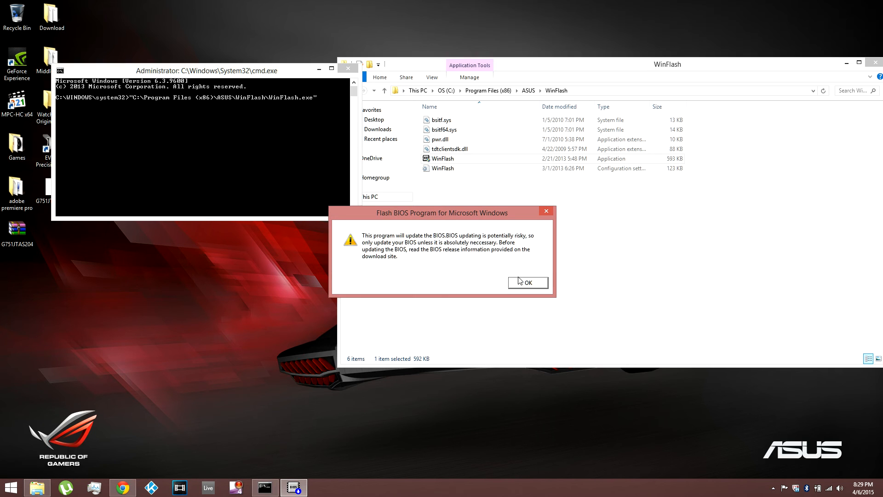
left_click(528, 282)
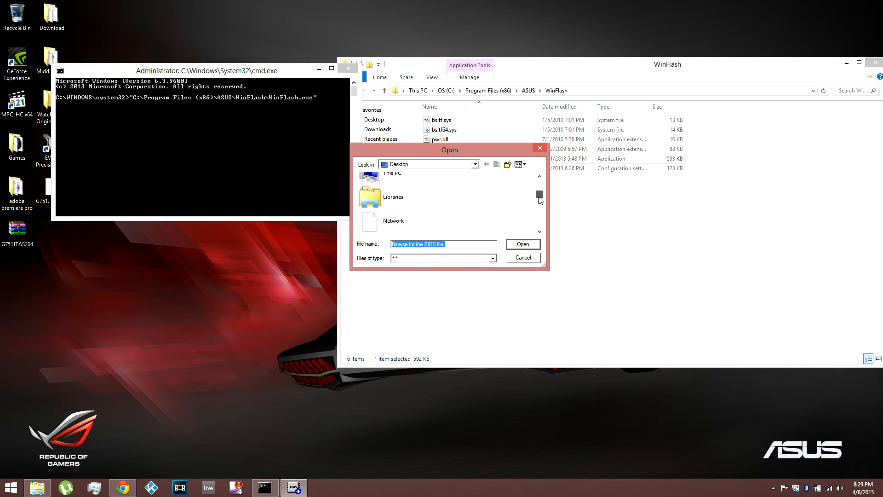
scroll("down", 3)
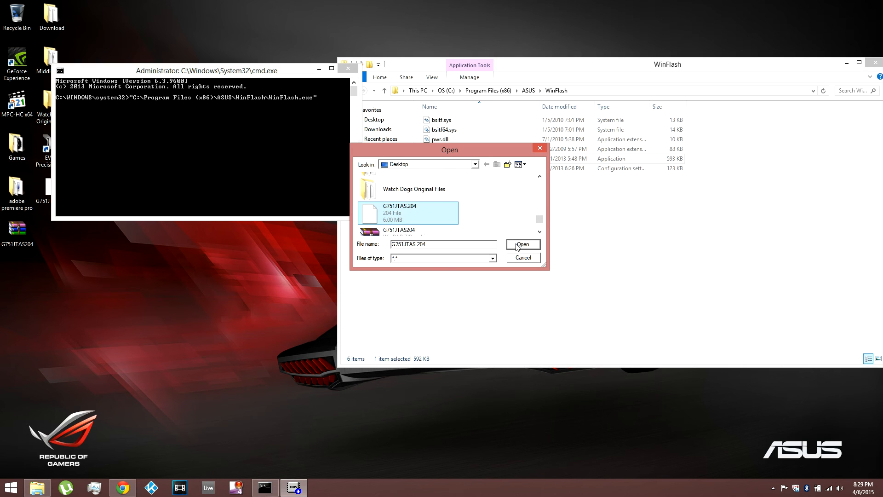
left_click(523, 245)
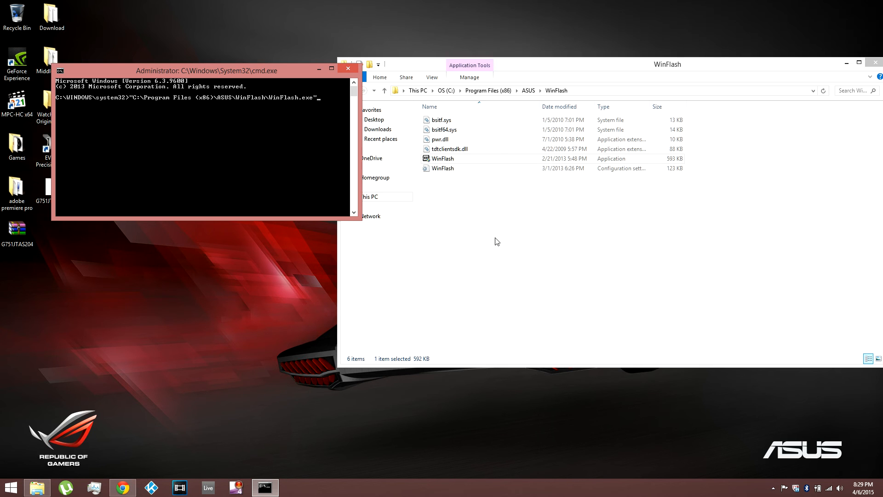
- Exit WinFlash without flashing after it refuses BIOS 204 as older than 205
key("Return")
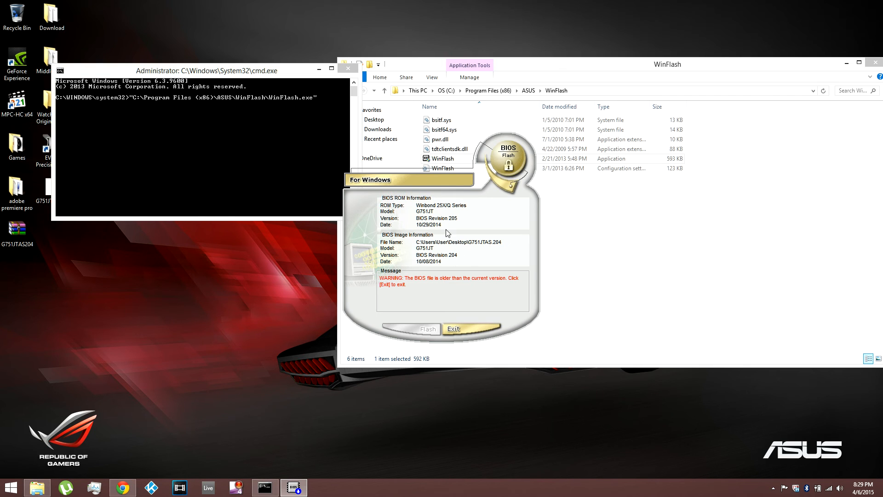
mouse_move(456, 226)
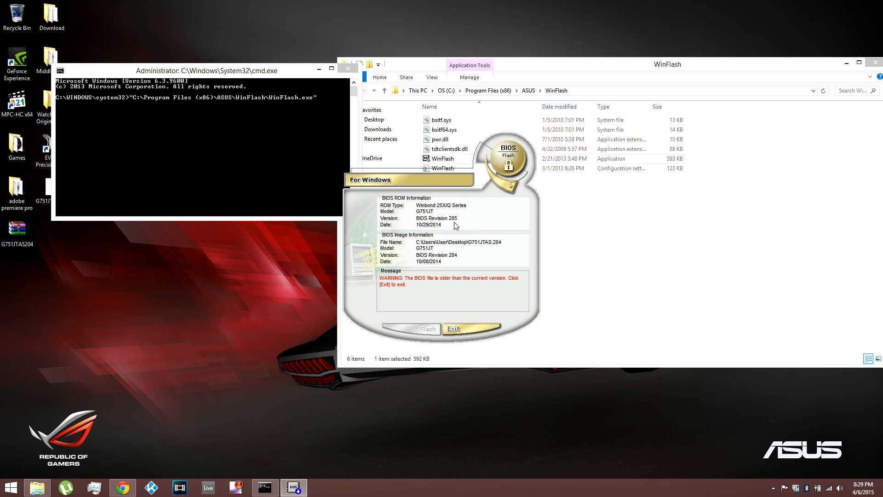
mouse_move(454, 239)
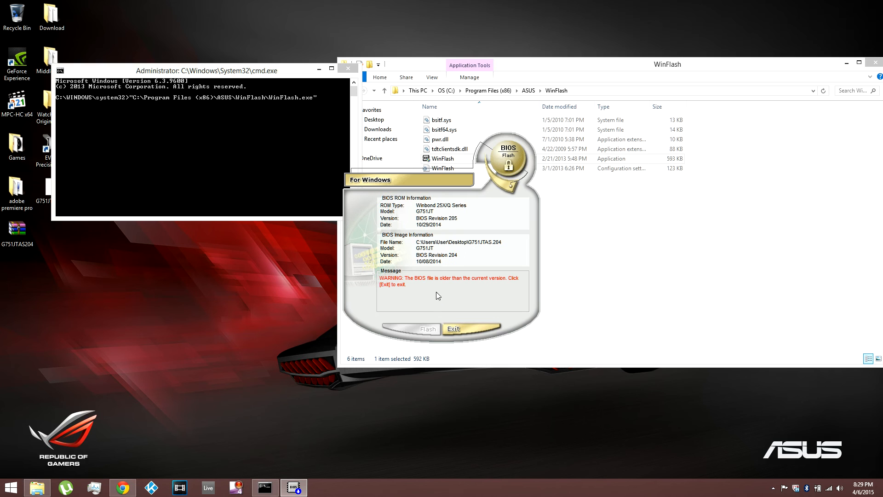
mouse_move(420, 333)
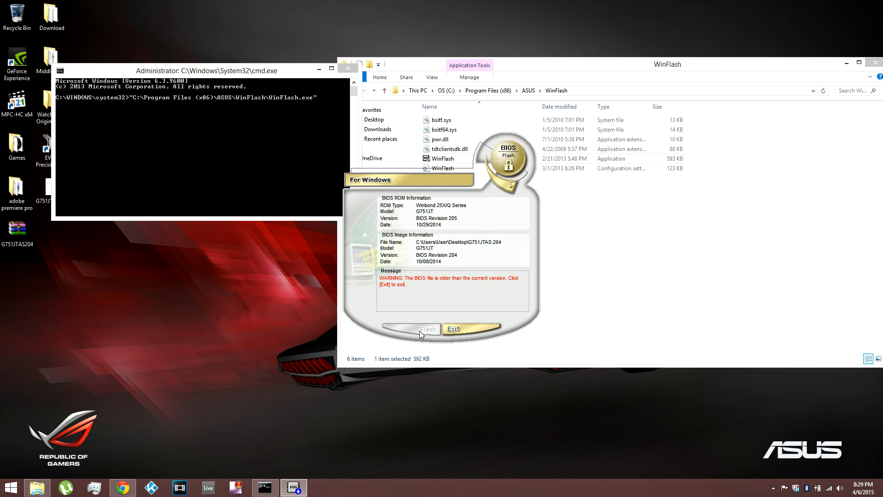
mouse_move(466, 247)
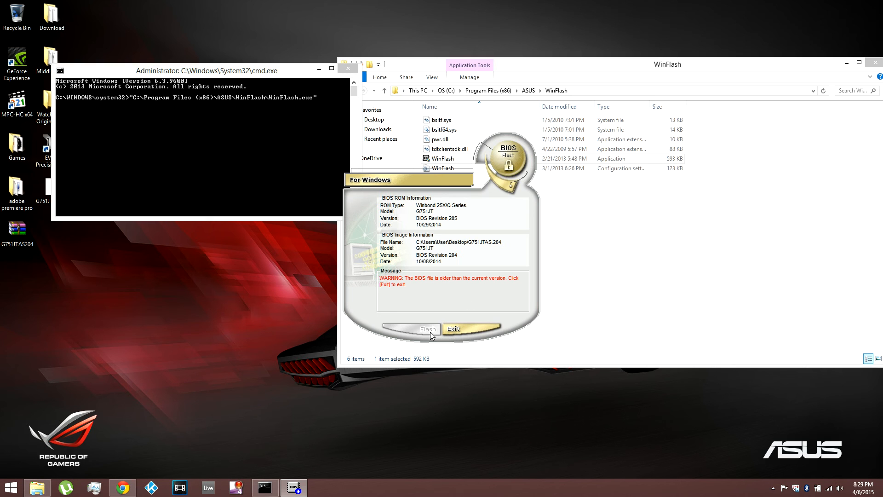
mouse_move(440, 326)
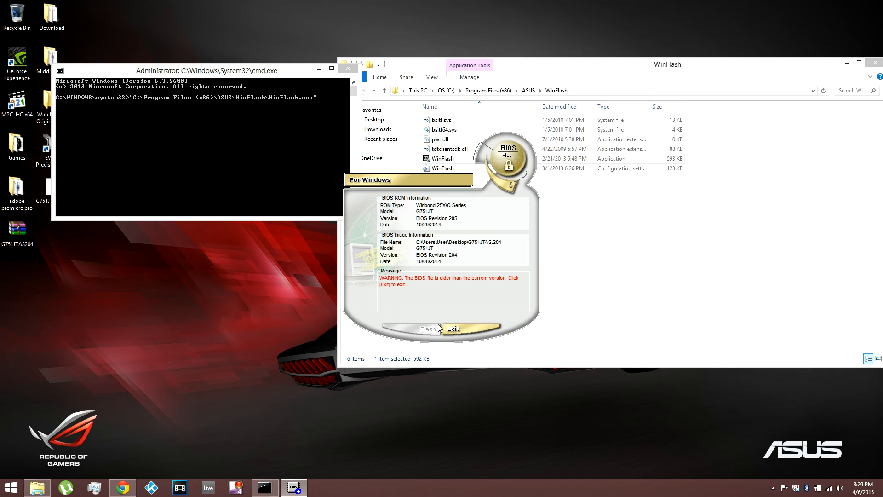
left_click(452, 328)
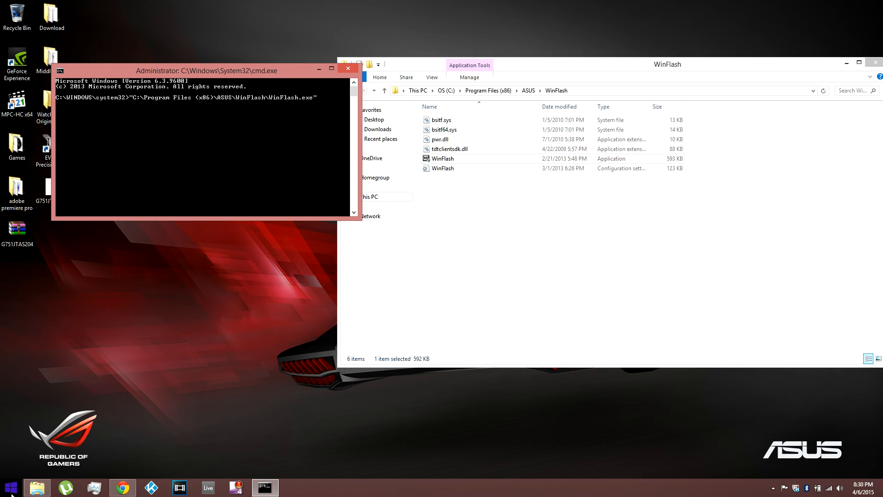
- Launch System Information via Start search to read BIOS version G751JT.205 dated 10/29/2014
left_click(8, 484)
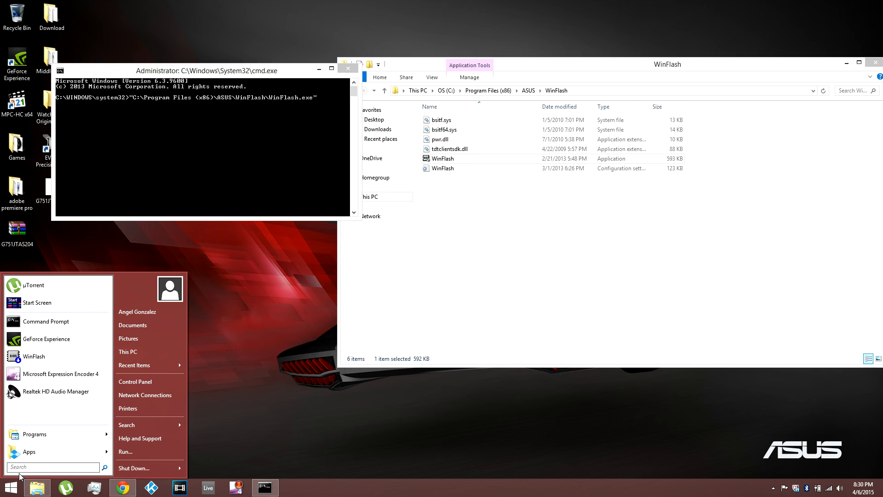
type("msin")
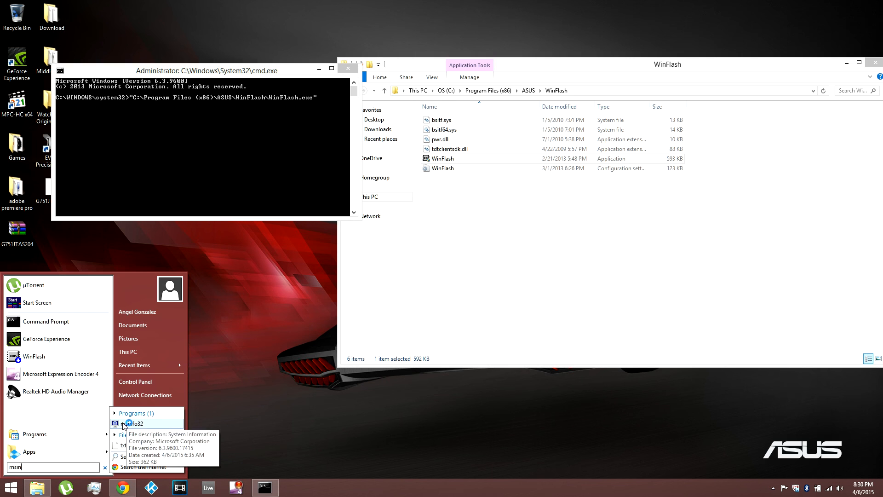
left_click(138, 423)
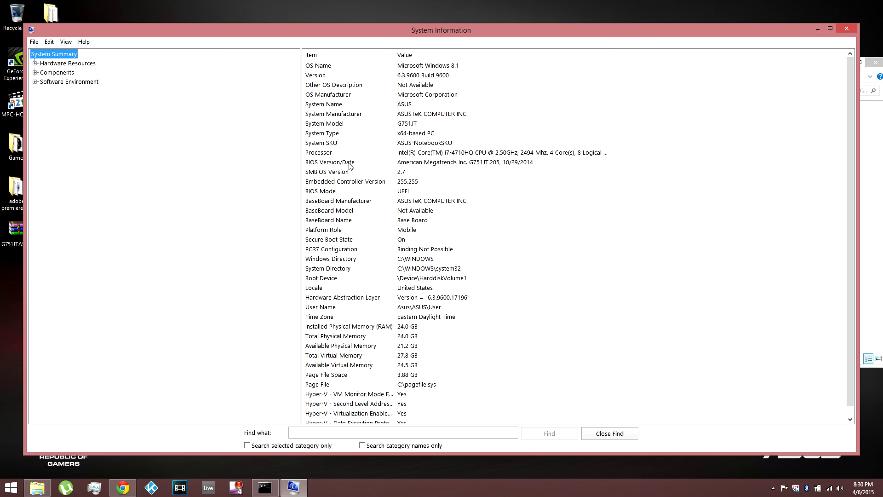
mouse_move(481, 169)
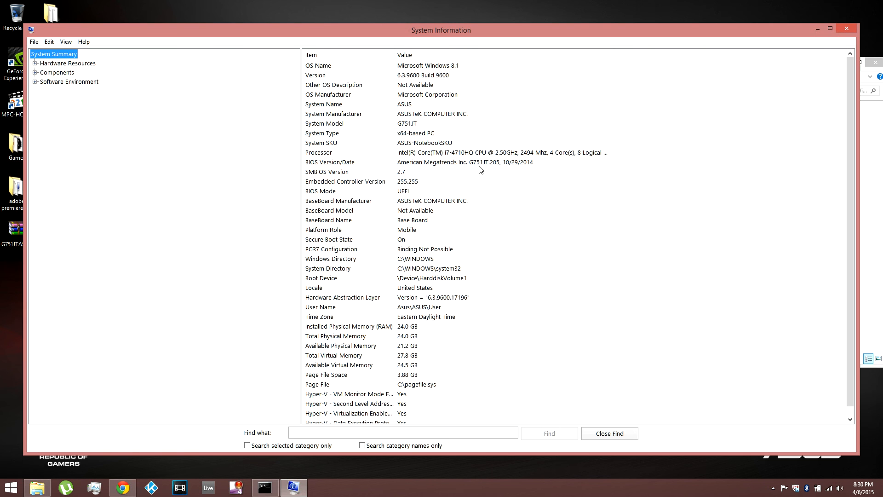
mouse_move(473, 167)
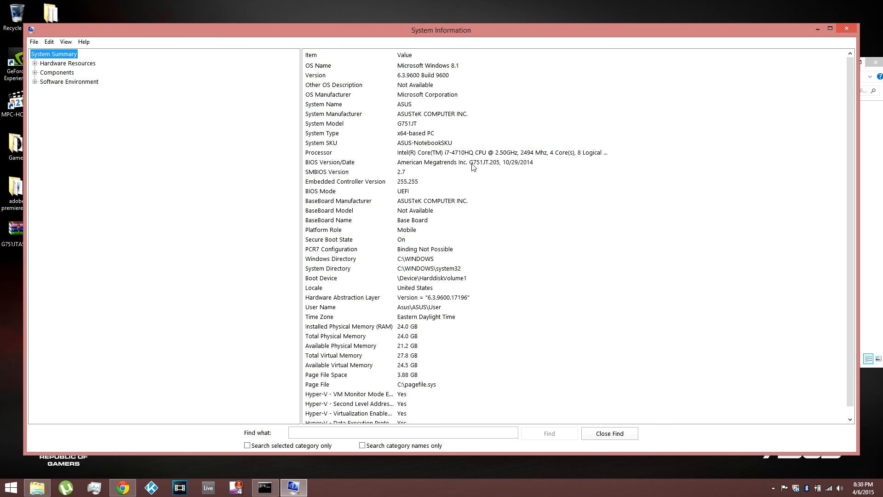
mouse_move(493, 169)
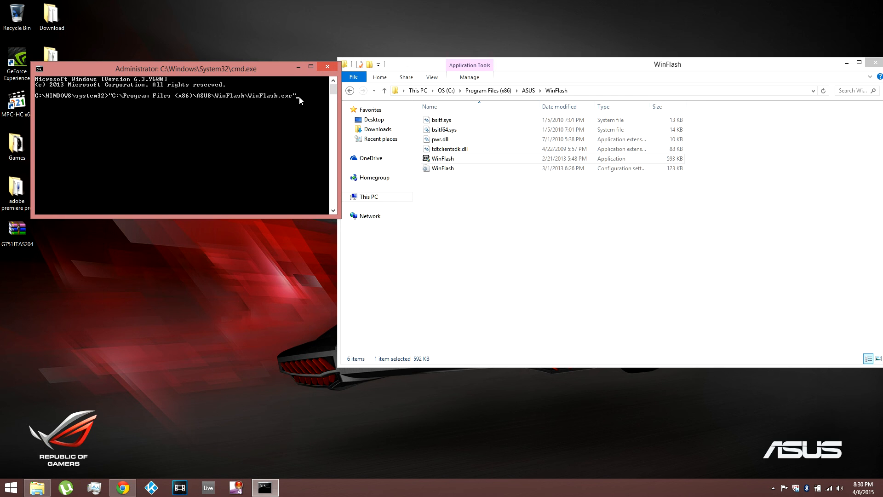
mouse_move(299, 99)
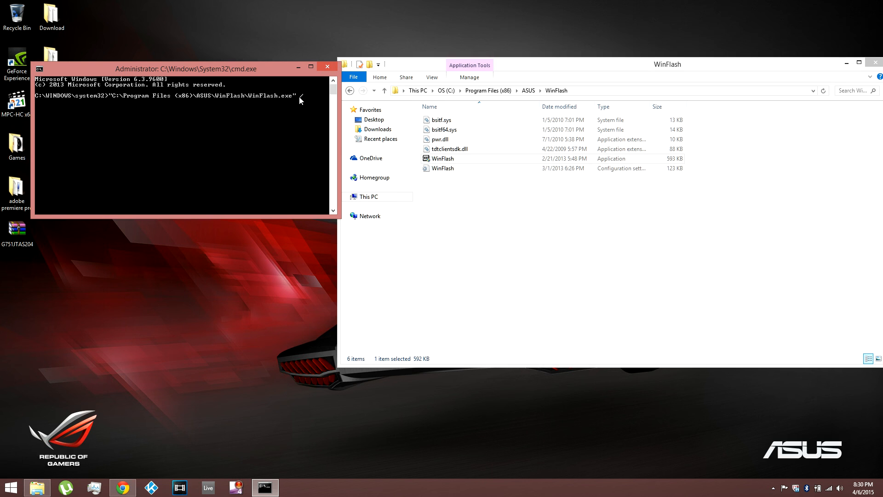
- Run the WinFlash.exe command with the /nodate switch appended
type("/noda")
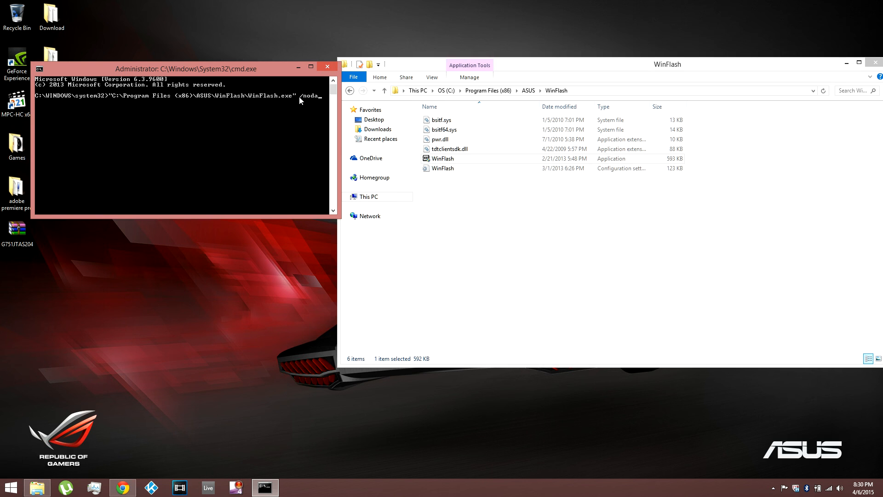
type("te")
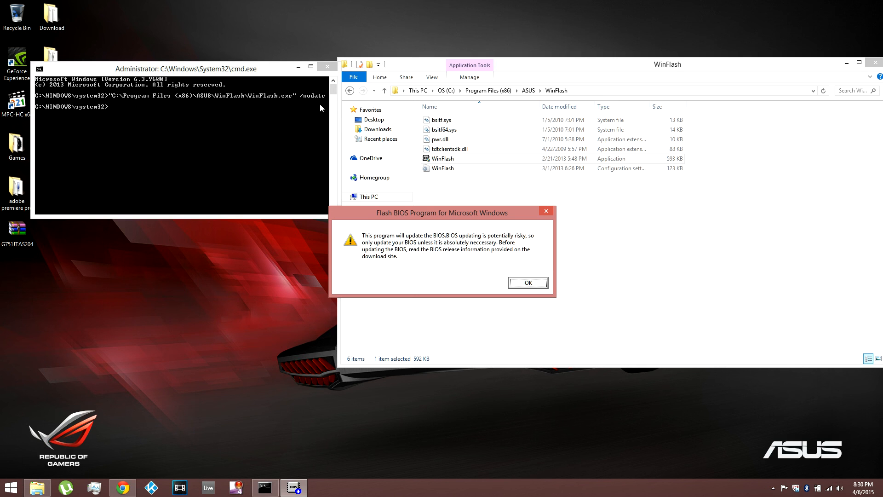
mouse_move(336, 129)
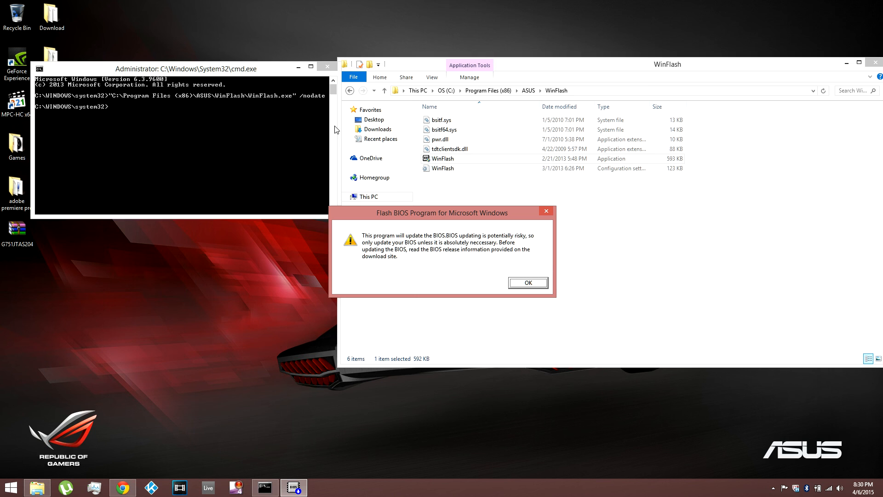
mouse_move(314, 105)
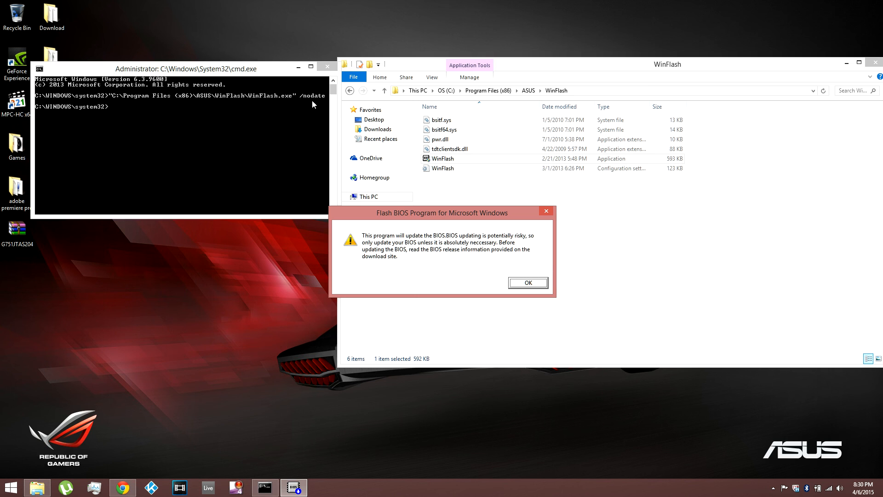
mouse_move(320, 105)
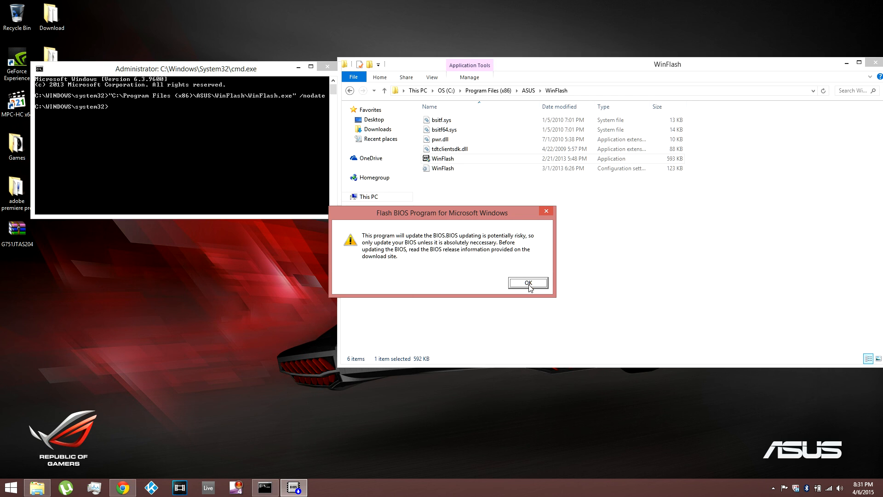
mouse_move(424, 211)
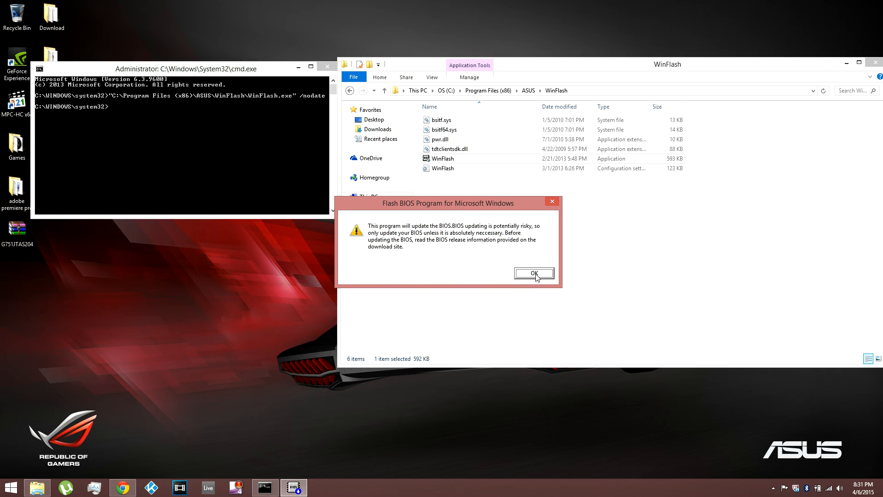
- Acknowledge the risk warning and load G751JTAS.204, enabling Flash despite the older-version warning
left_click(534, 273)
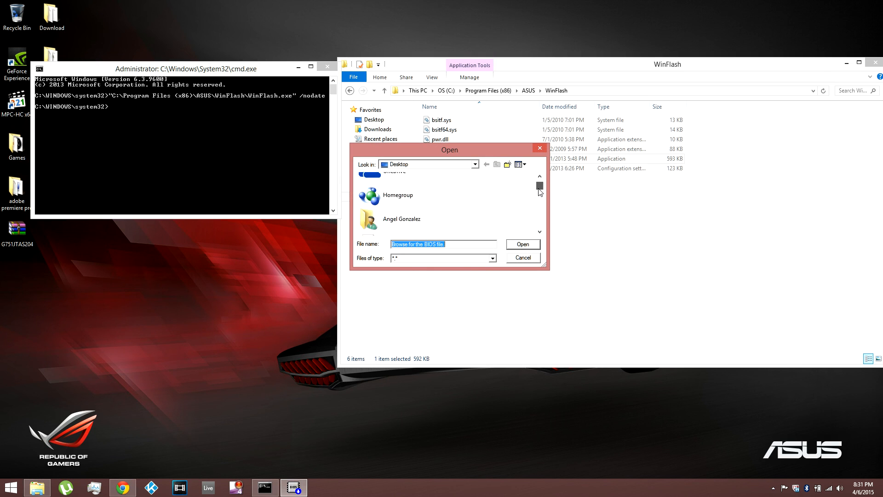
scroll("down", 3)
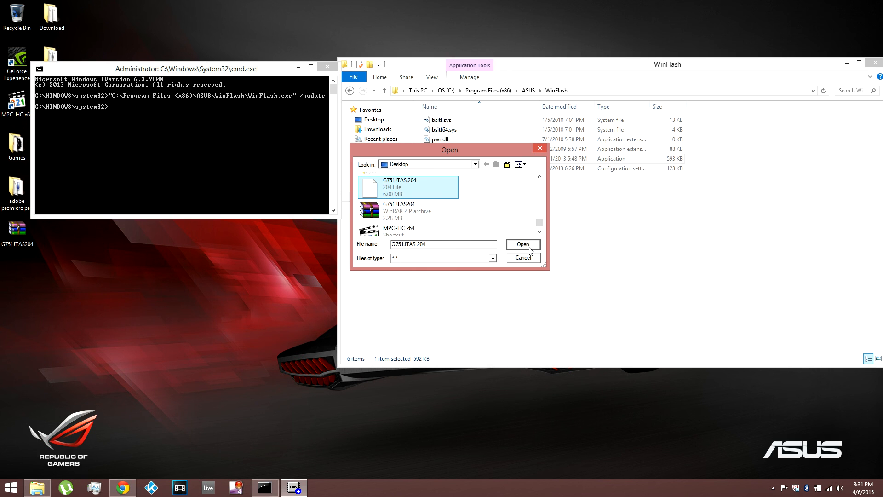
left_click(522, 257)
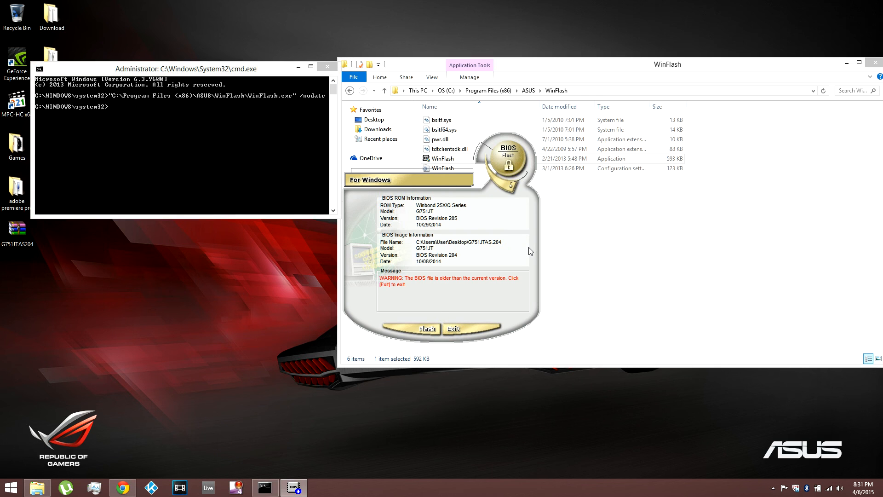
mouse_move(488, 223)
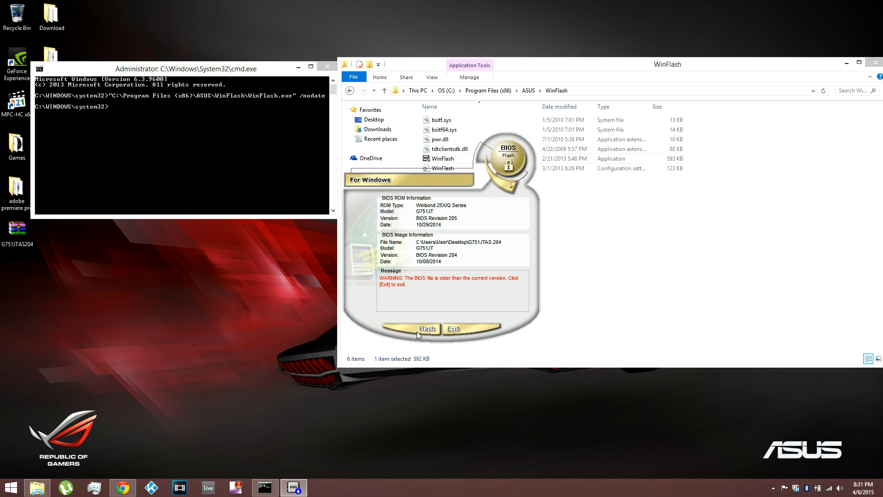
mouse_move(413, 323)
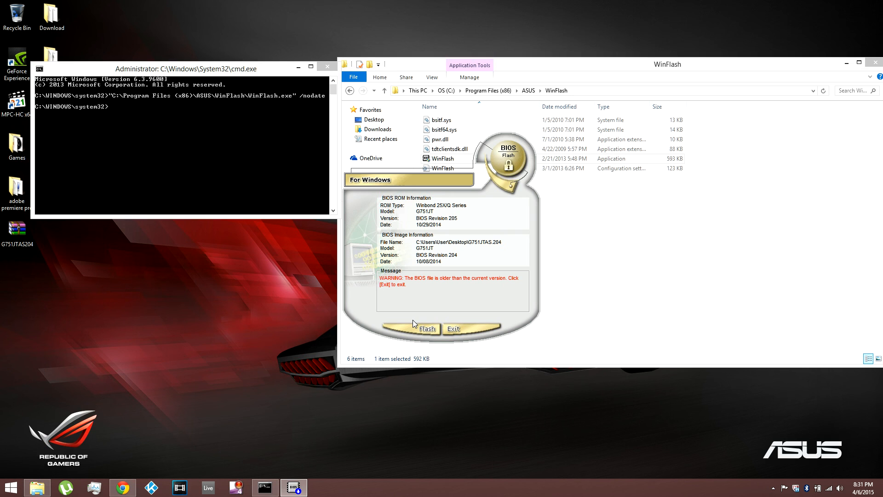
mouse_move(434, 185)
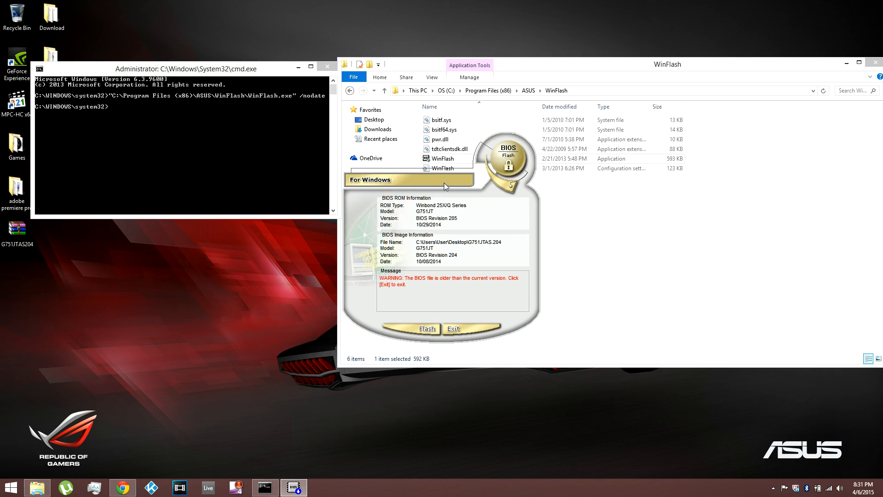
mouse_move(268, 92)
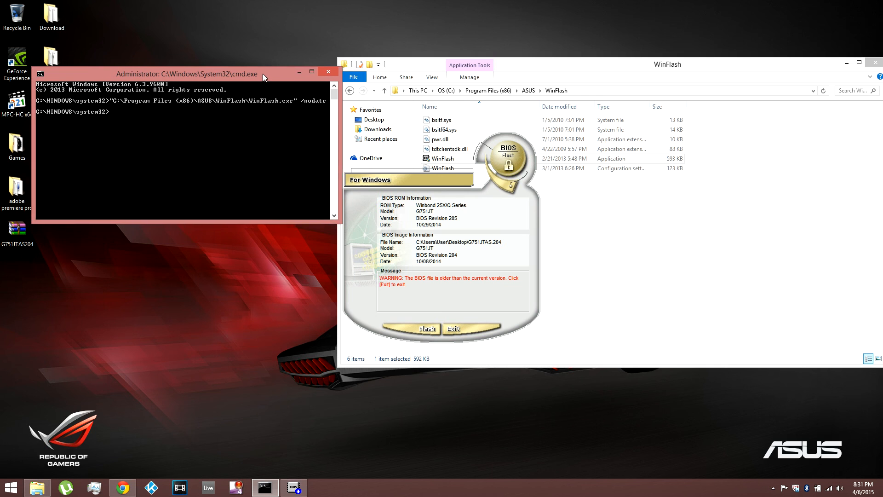
left_click_drag(186, 74, 183, 57)
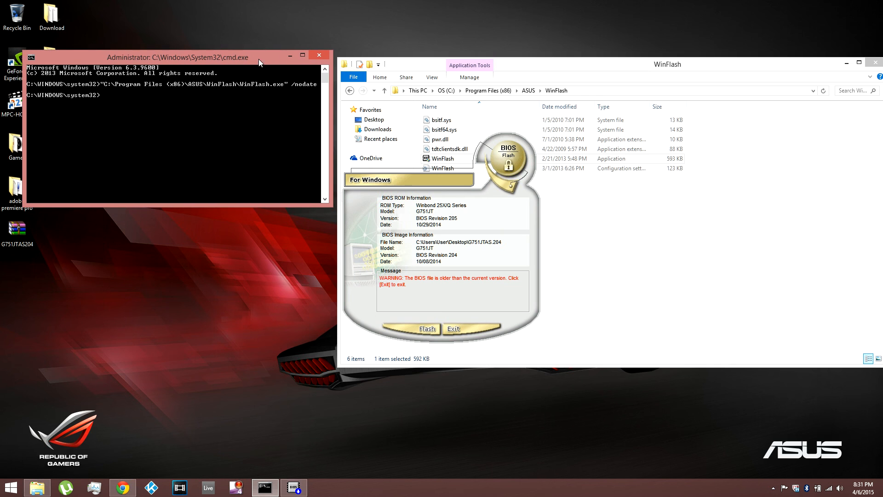